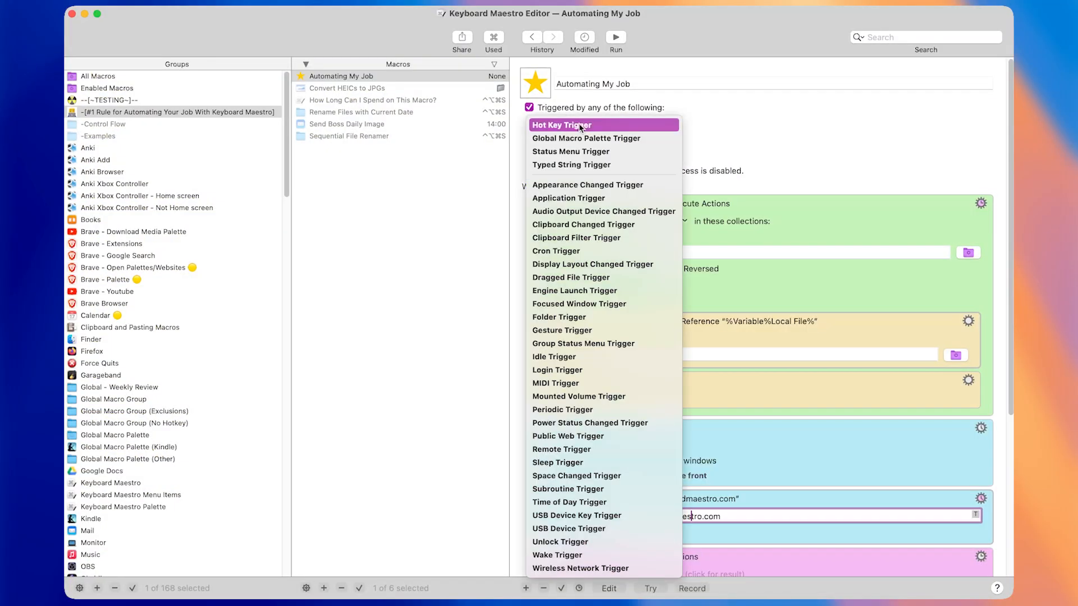
left_click(562, 124)
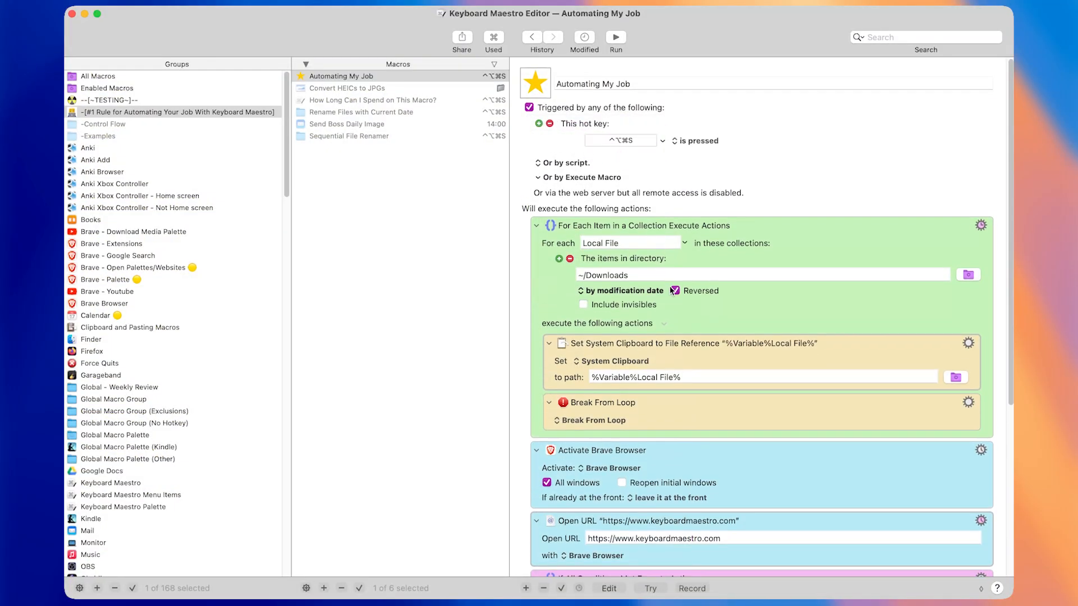
scroll("down", 3)
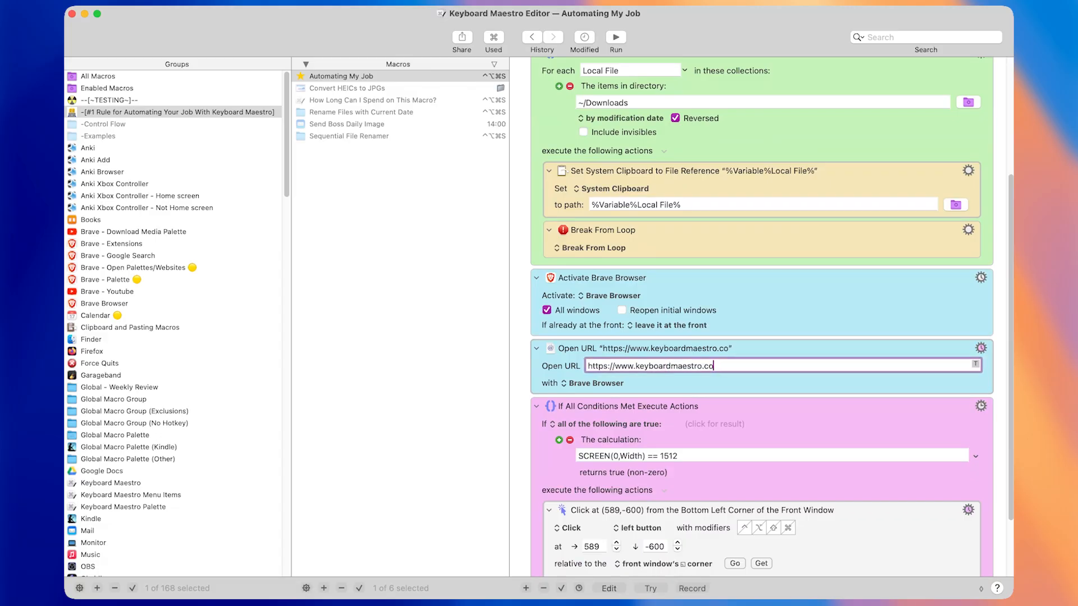
type("https://www.wikipe")
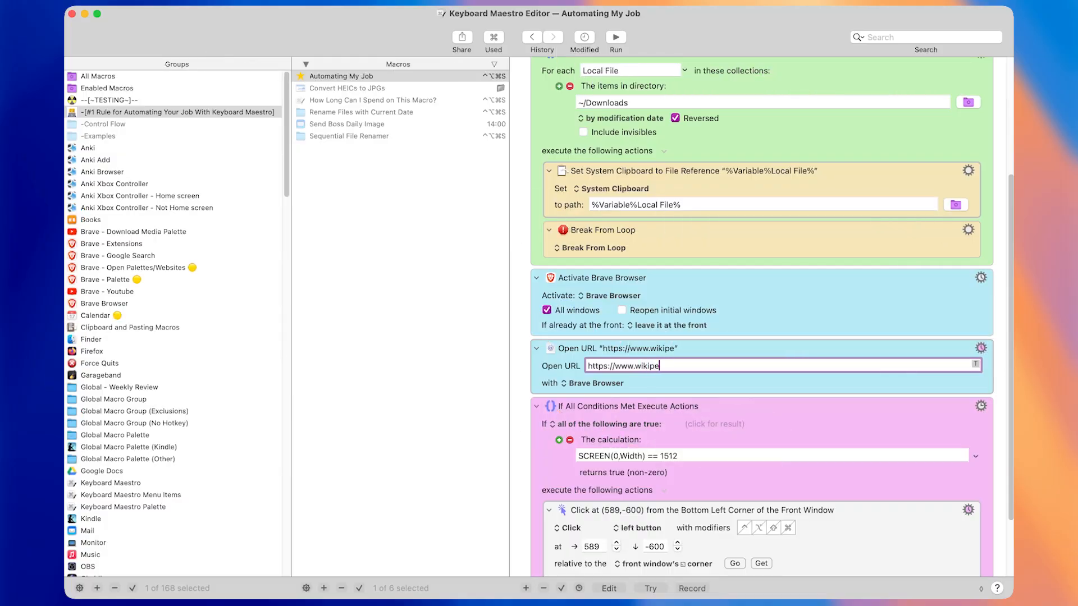
type("dia.com")
type("if")
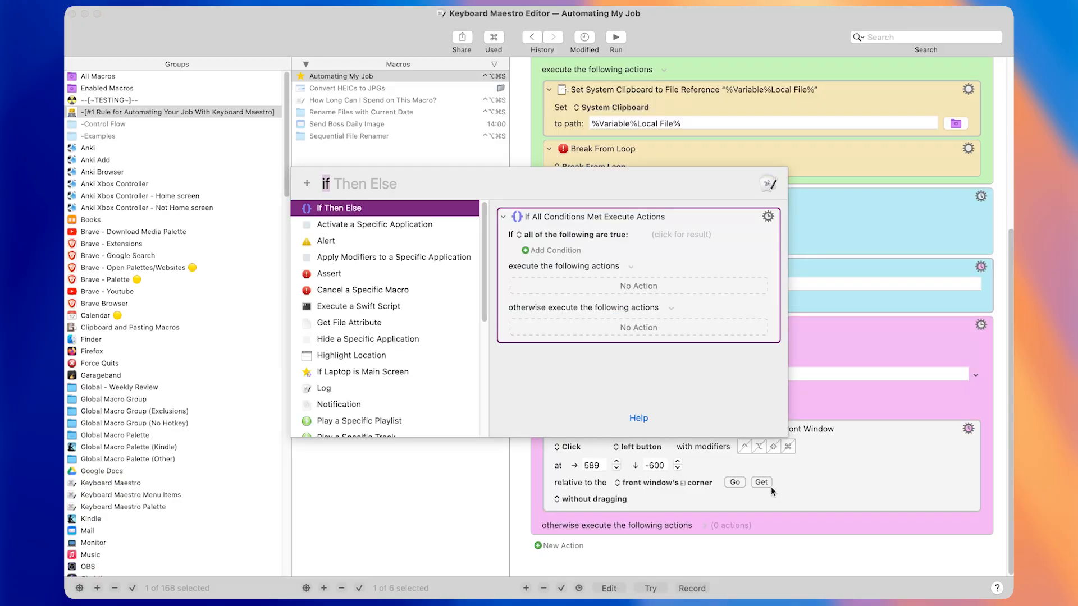
type("typ")
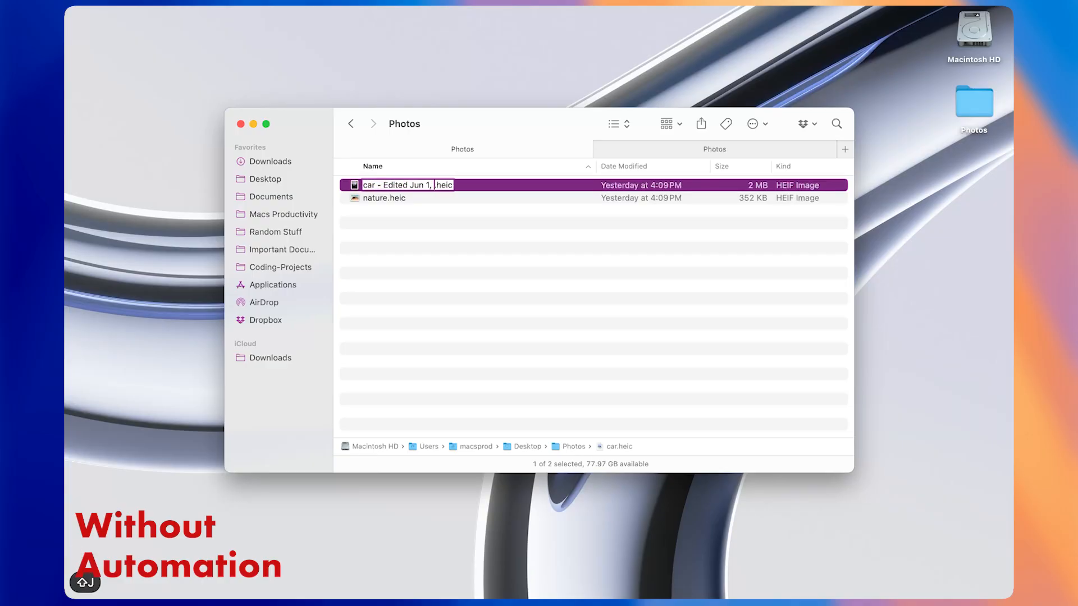
Type 2025 into a photo's name, then run the date-renaming macro on the photos
type("2025")
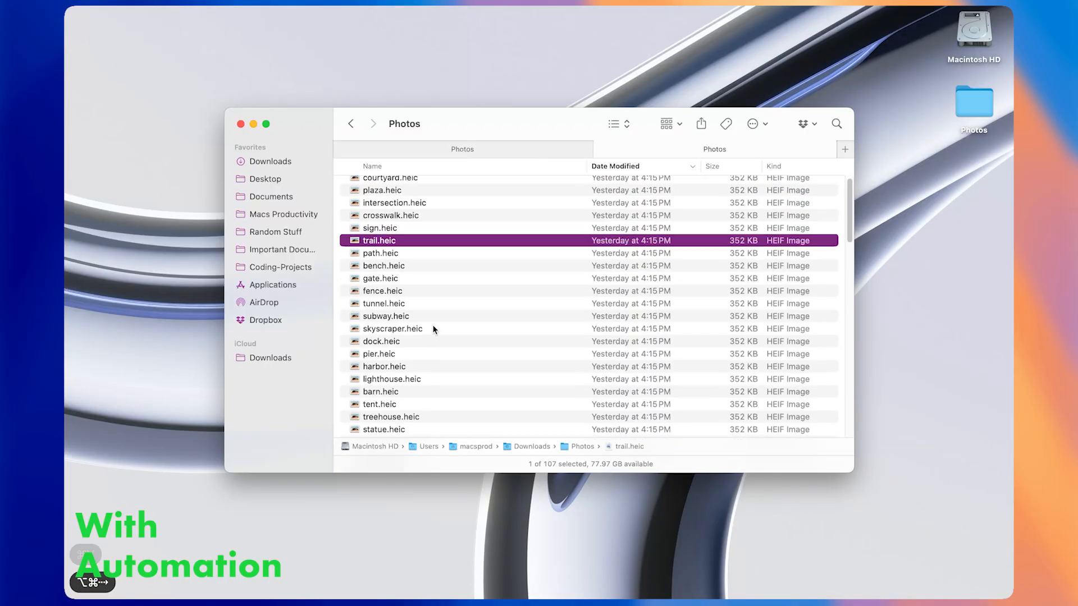
key("cmd+a")
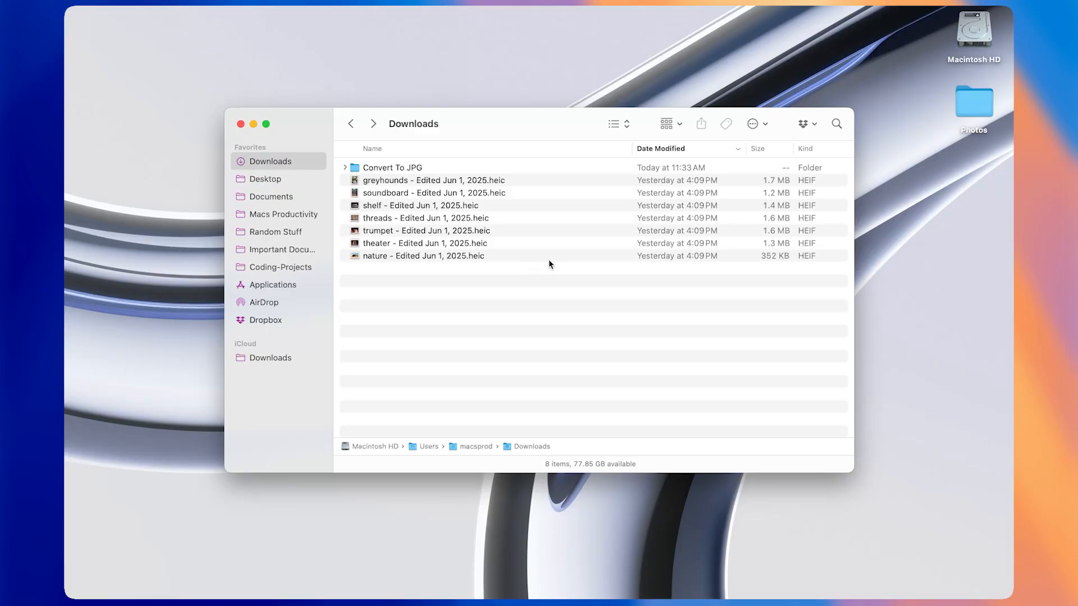
Open the Convert To JPG folder to view the JPG copies beside the HEIC originals
left_click(424, 255)
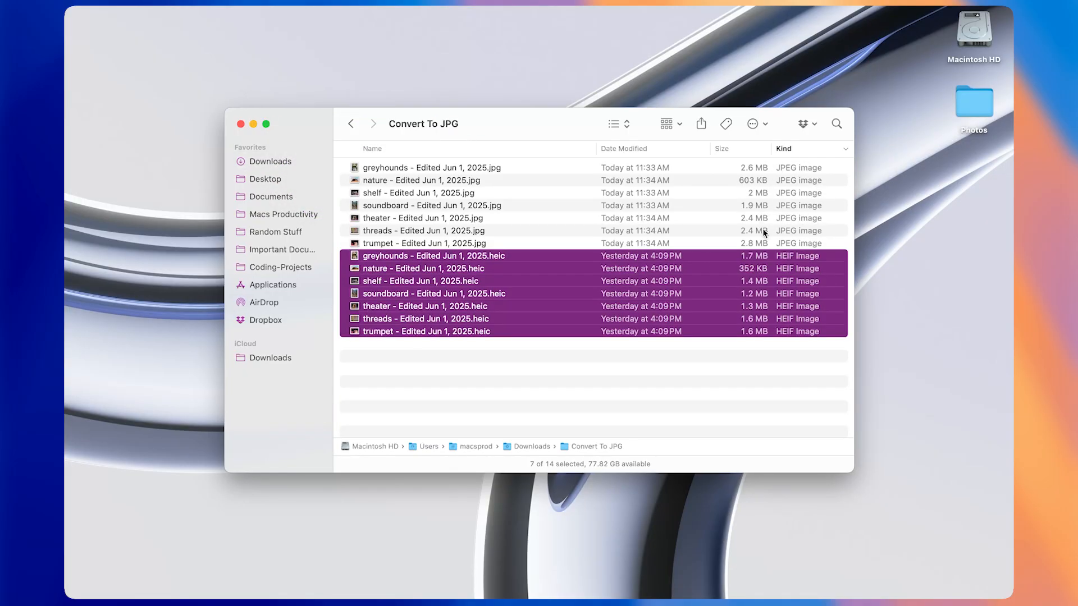
mouse_move(792, 227)
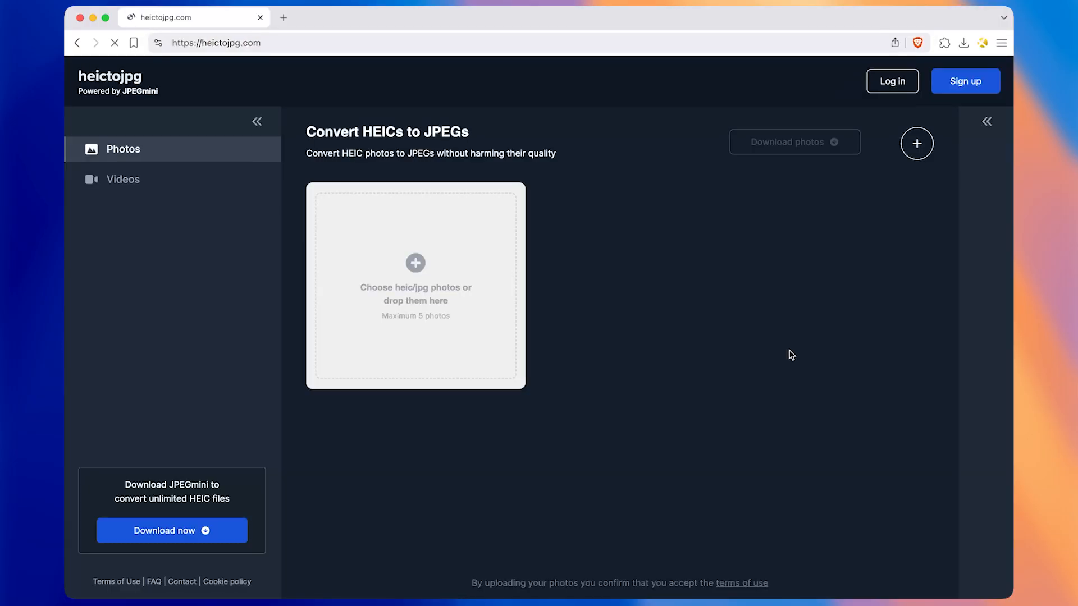
Upload HEIC photos to heictojpg.com and save the converted JPGs as a zip in Downloads
left_click(414, 264)
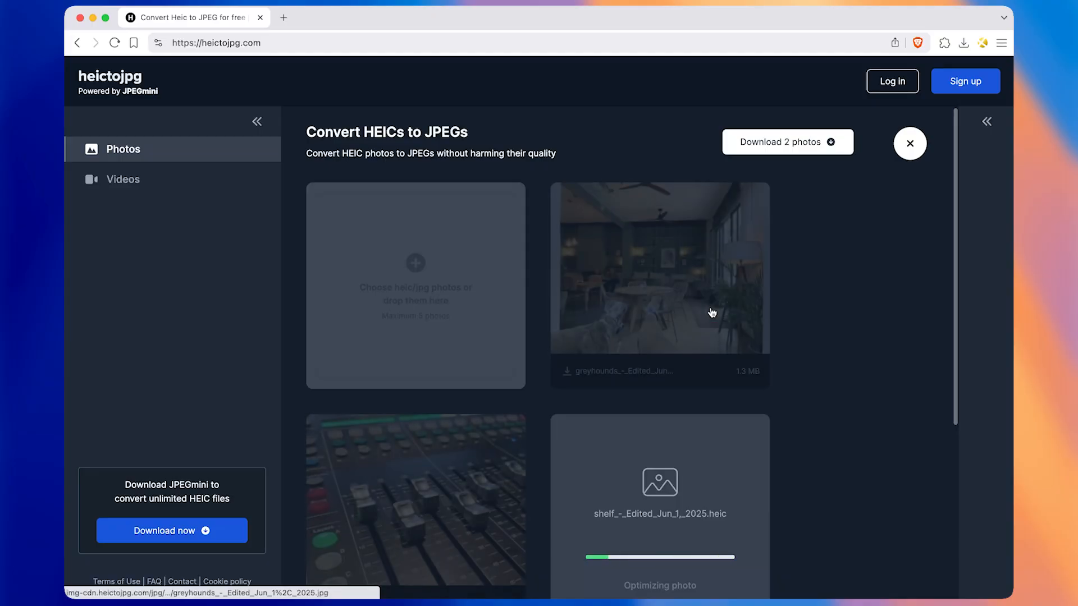
left_click(787, 142)
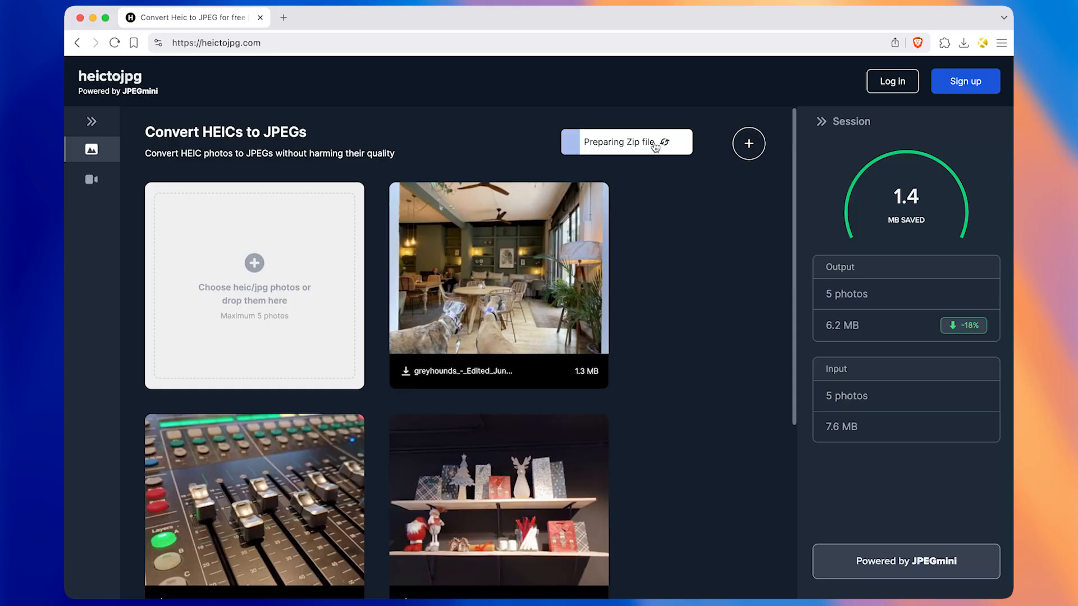
left_click(625, 142)
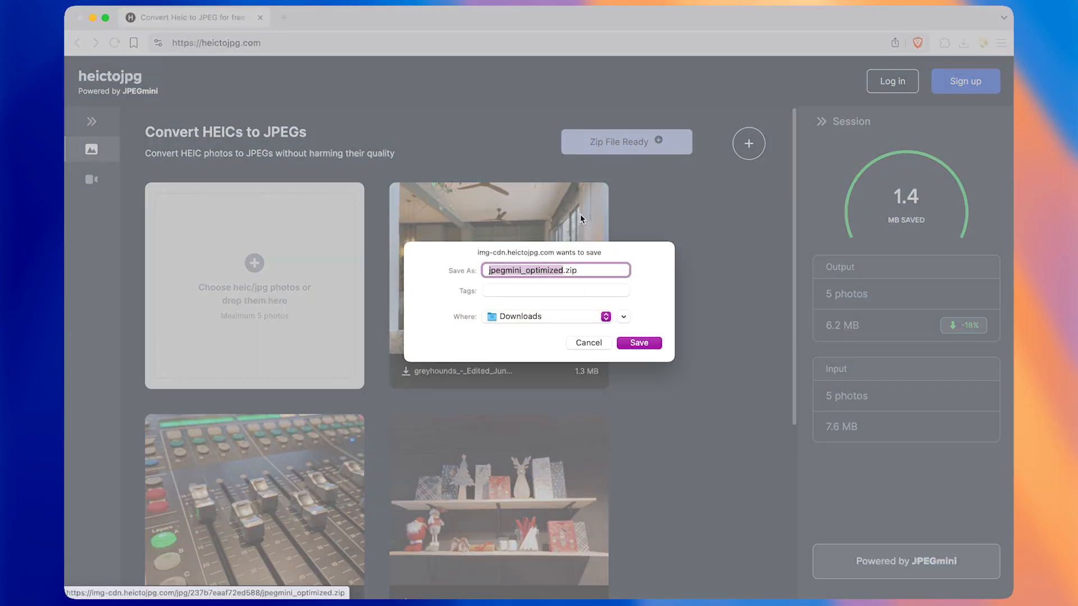
left_click(638, 343)
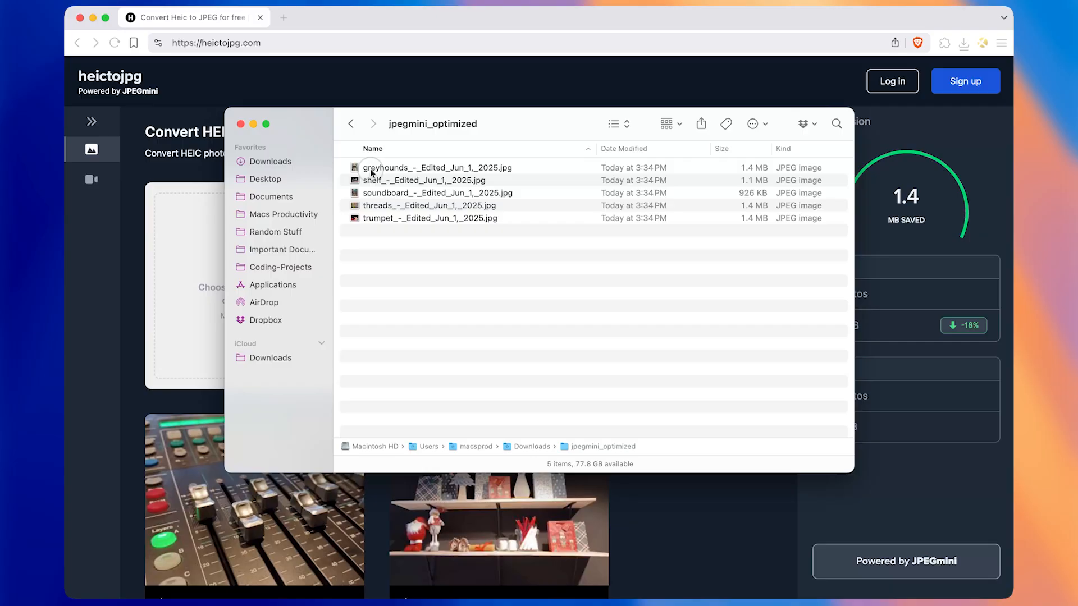
key("cmd+a")
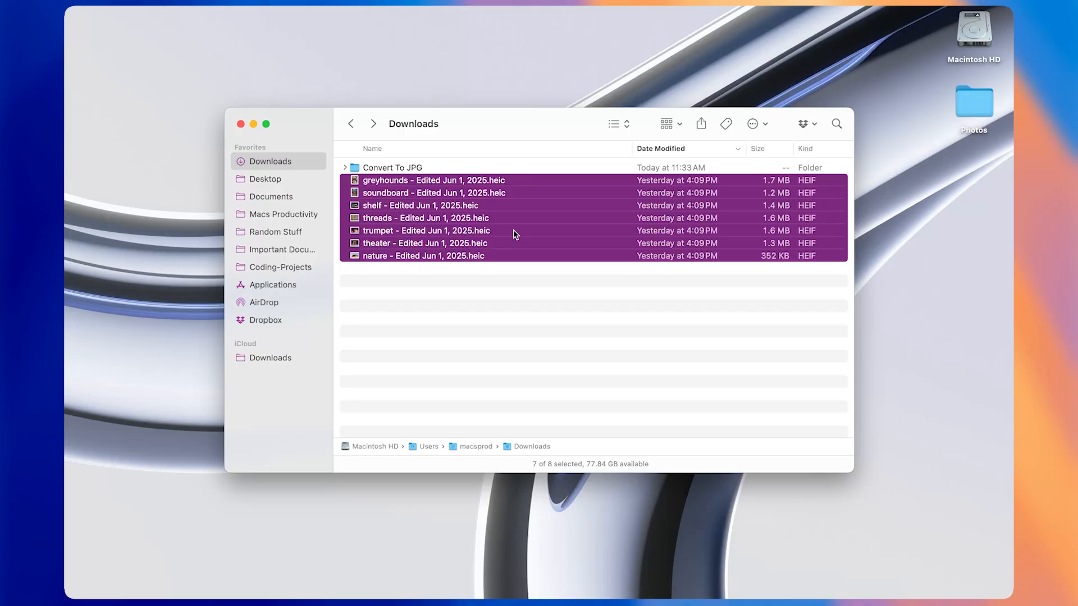
Drag the seven selected HEIC photos onto the Convert To JPG folder
left_click_drag(515, 233, 412, 168)
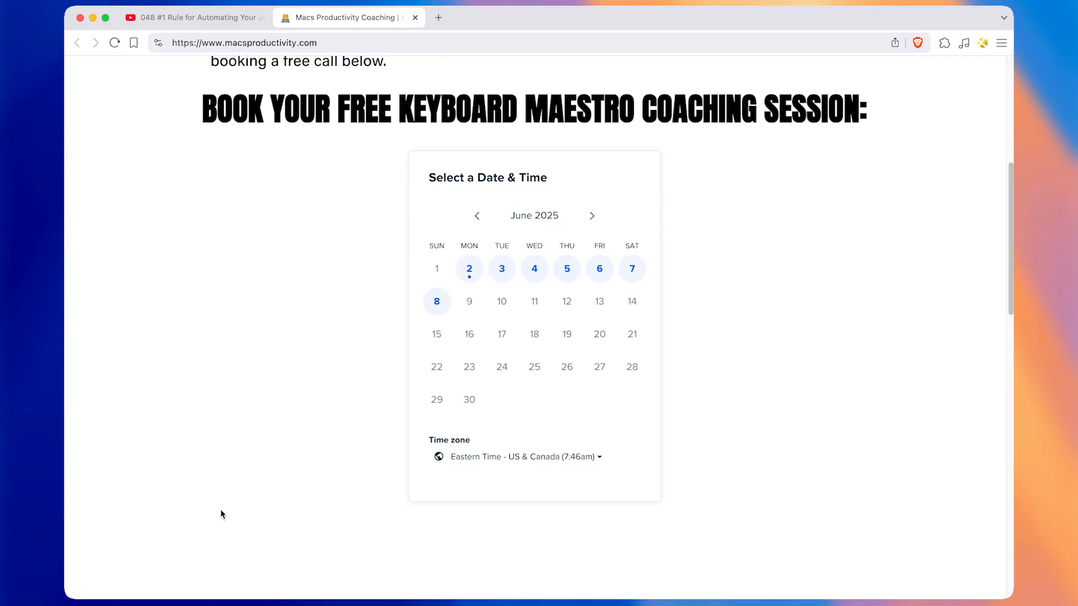
Switch to the heictojpg.com converter and bring up Downloads holding one HEIC photo
left_click(468, 269)
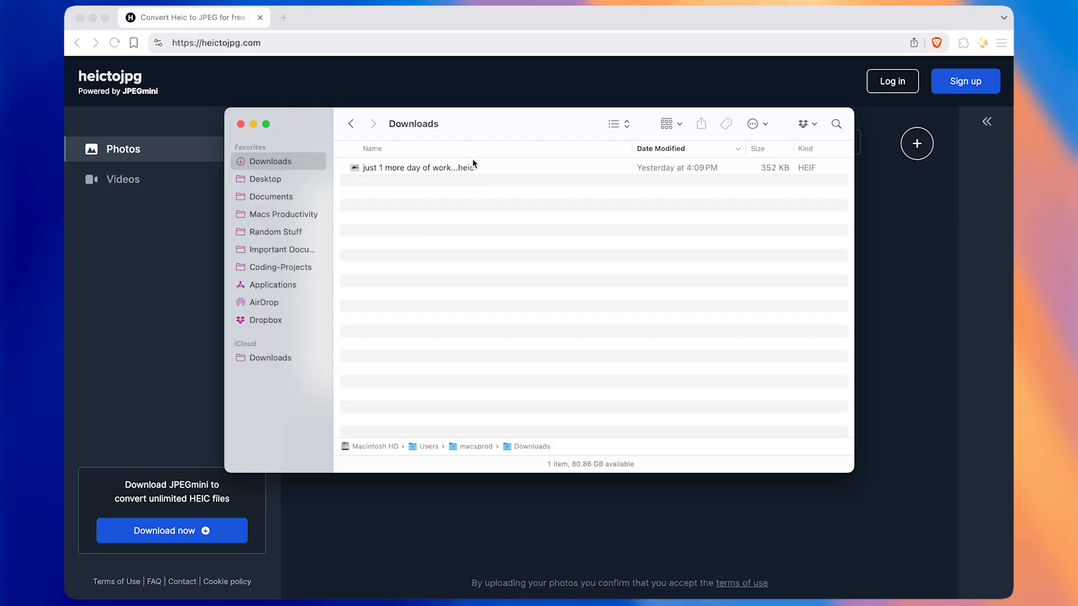
Select the single HEIC photo from Downloads and add it to the heictojpg upload area
left_click(417, 168)
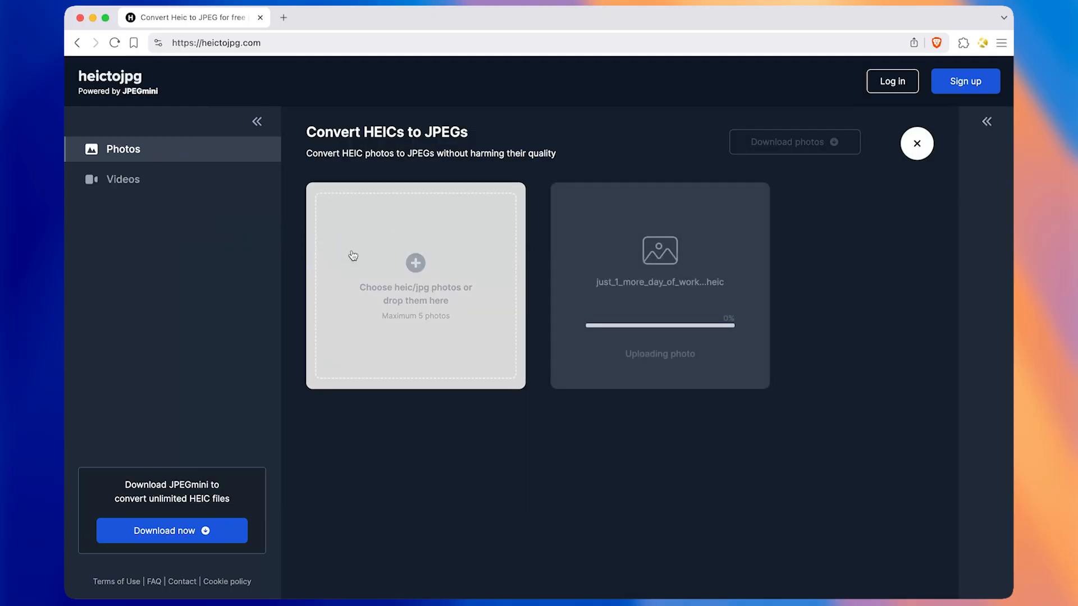
left_click(416, 285)
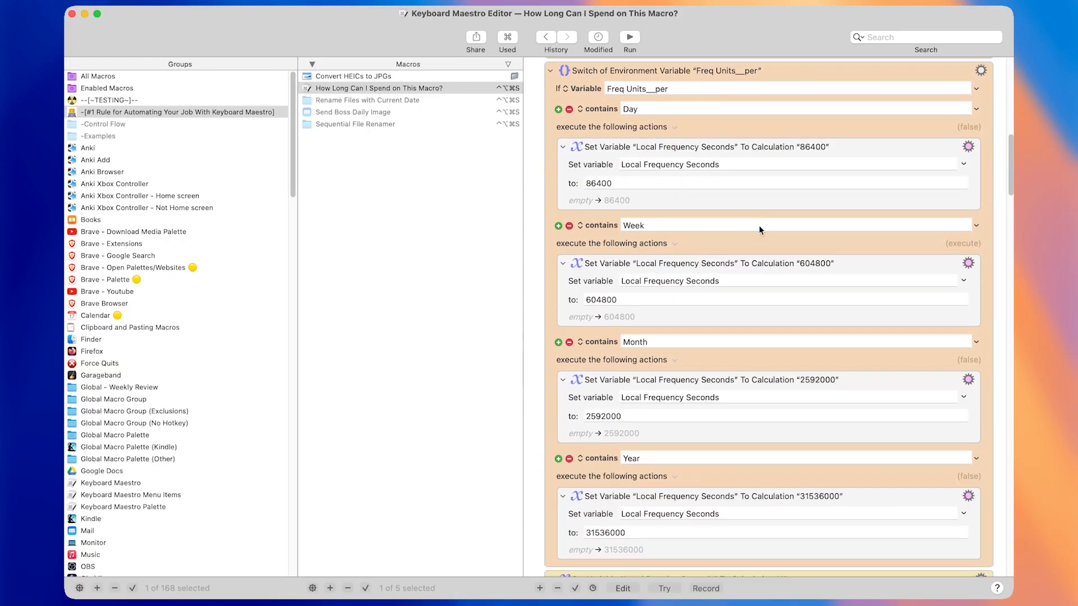
Scroll through the time-estimate macro's actions and run it from the toolbar
scroll("down", 3)
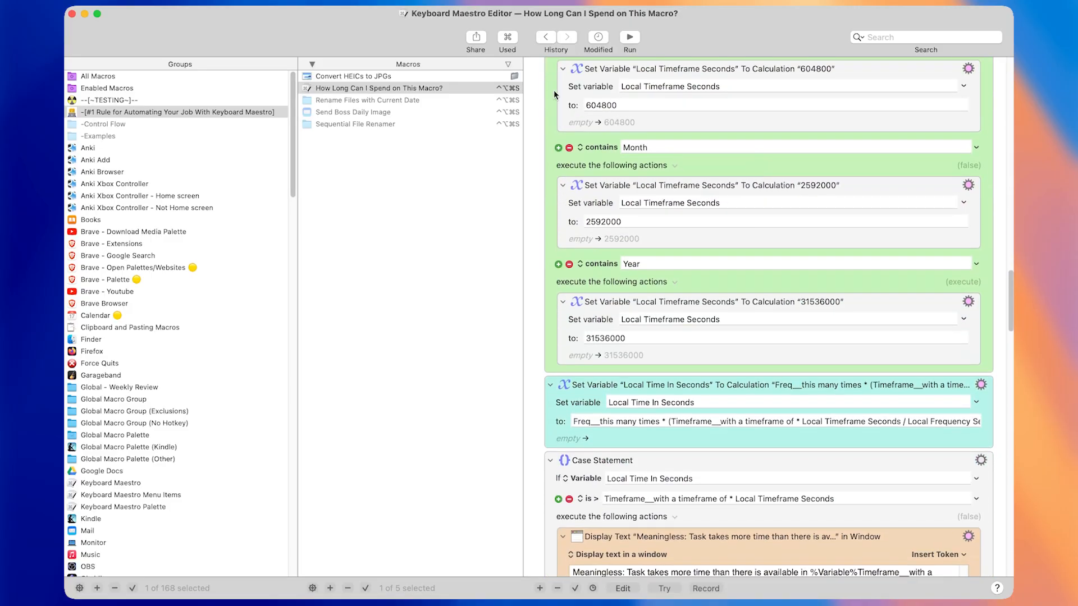
scroll("down", 3)
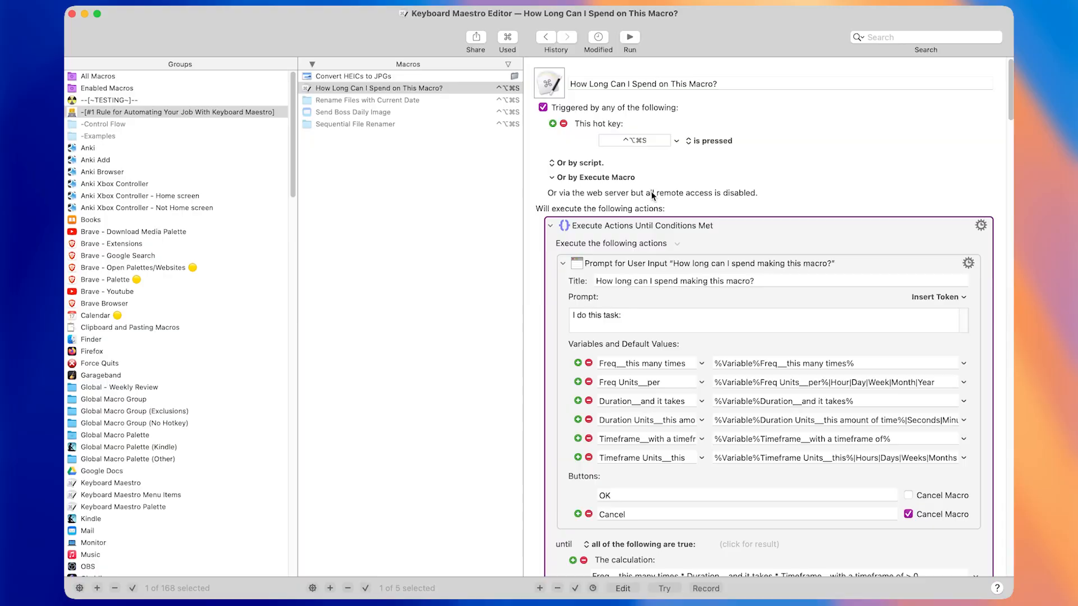
mouse_move(631, 56)
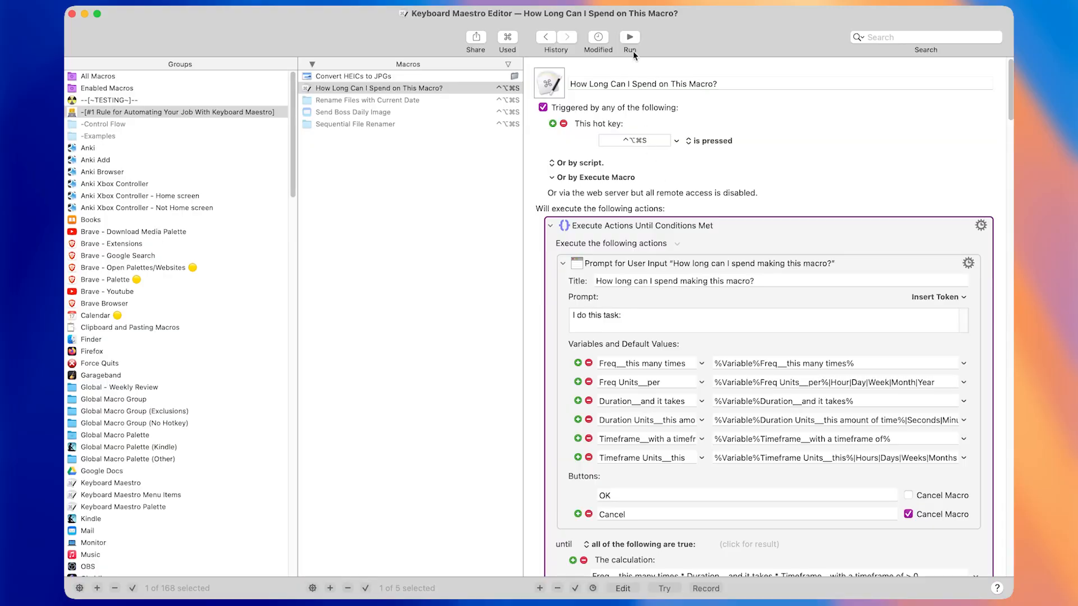
left_click(629, 37)
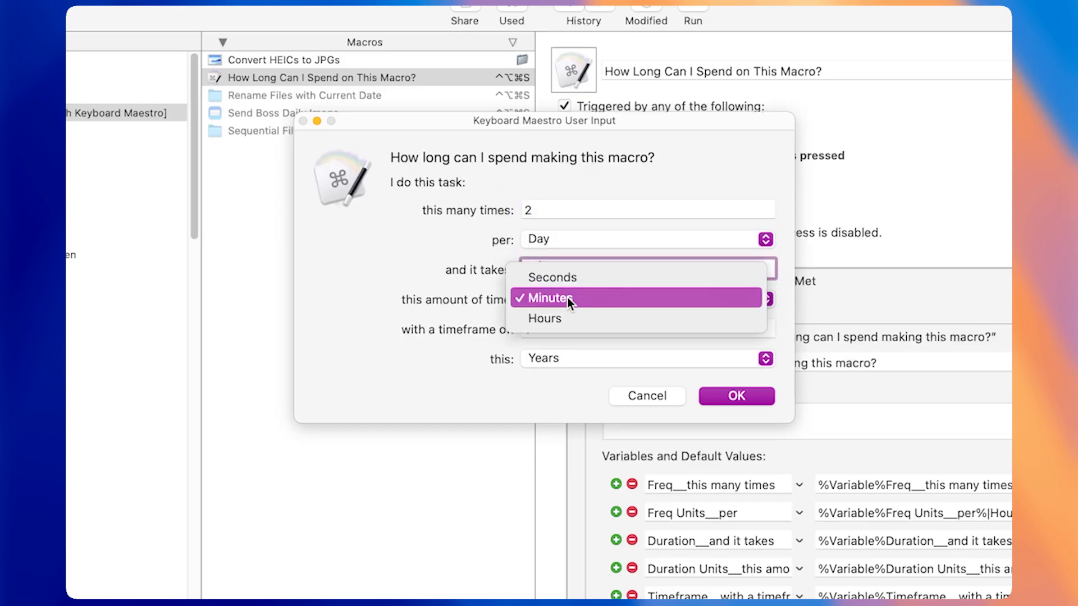
Set the task duration in Seconds, submit, and dismiss the 6.08-hour estimate
left_click(551, 277)
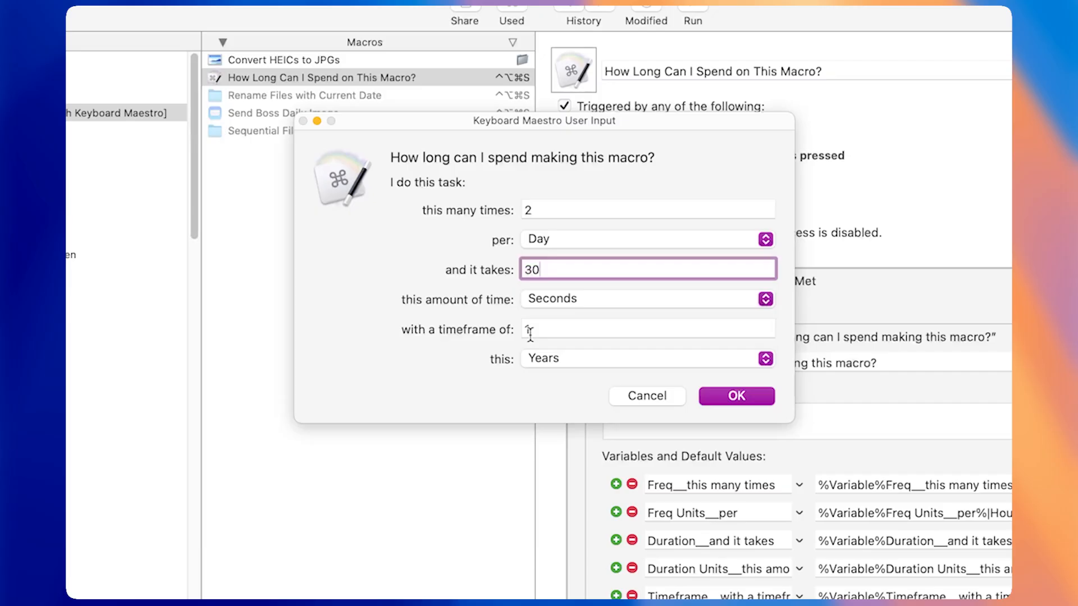
type("1")
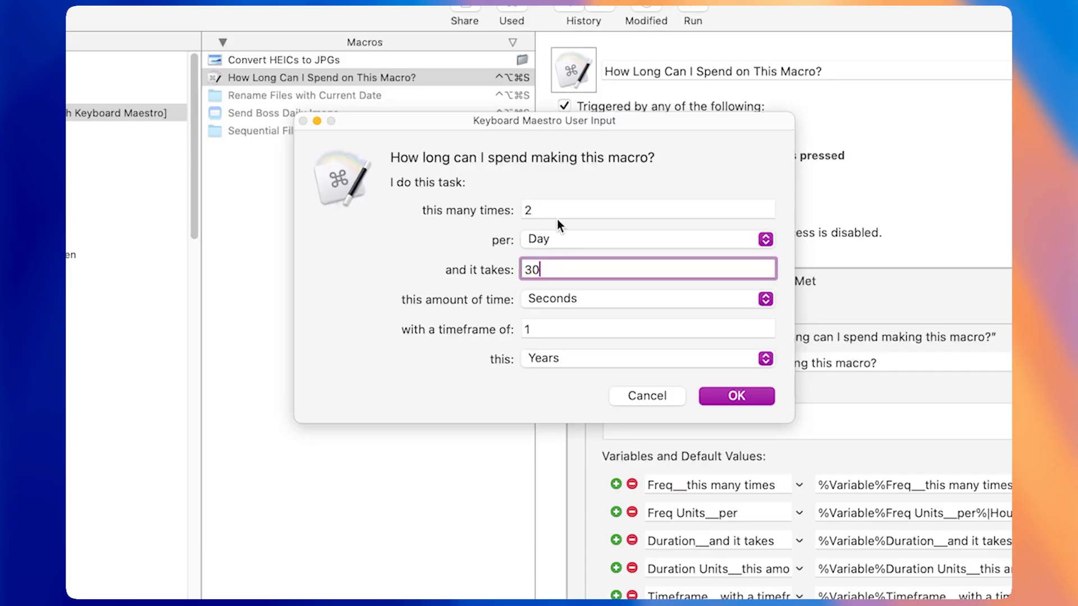
mouse_move(568, 260)
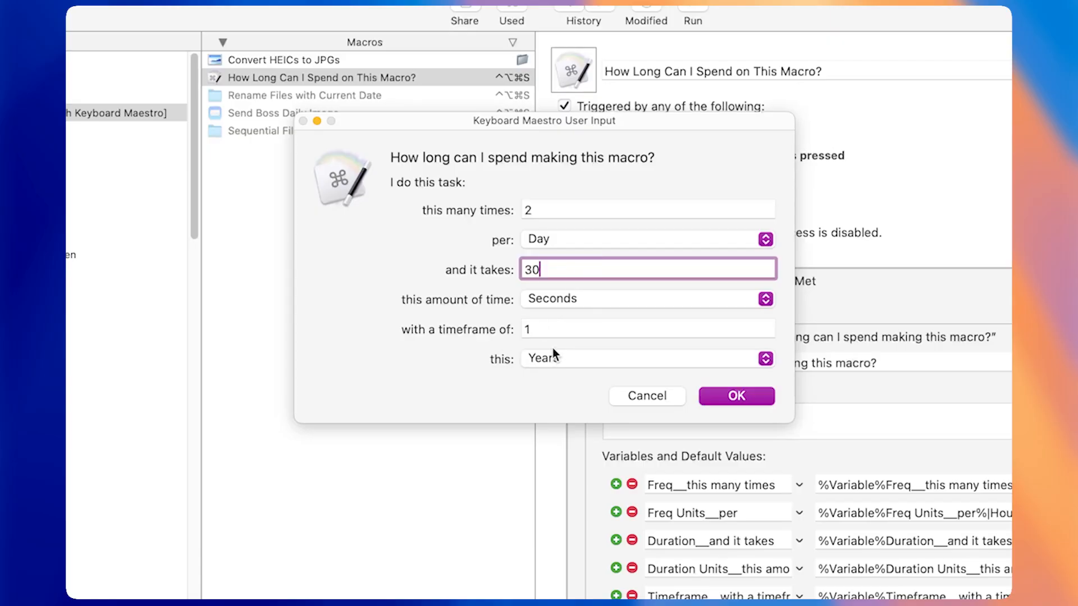
left_click(736, 396)
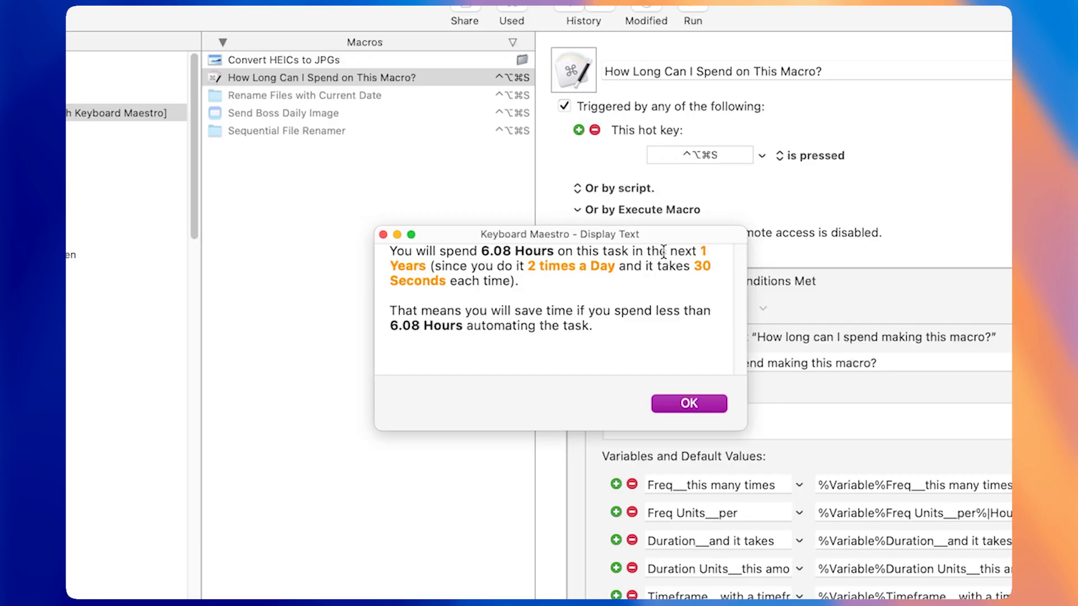
mouse_move(522, 281)
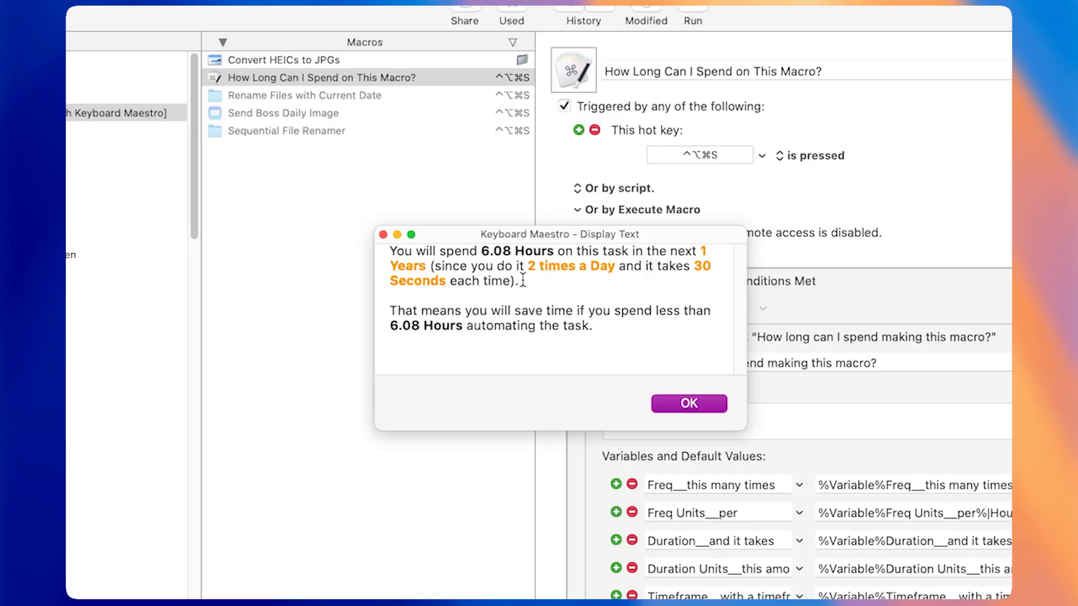
mouse_move(694, 247)
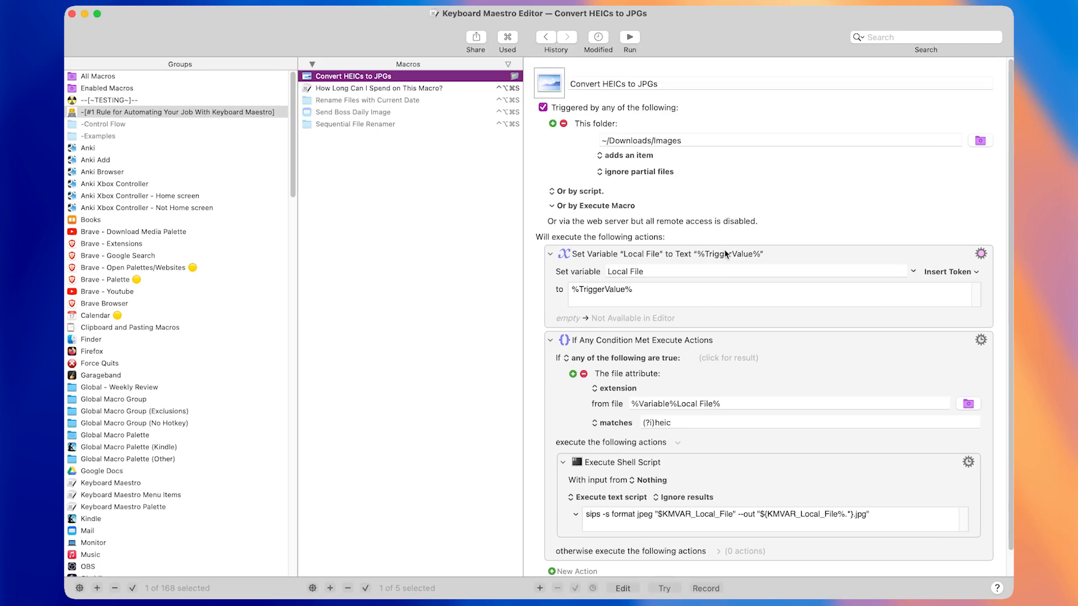
mouse_move(646, 191)
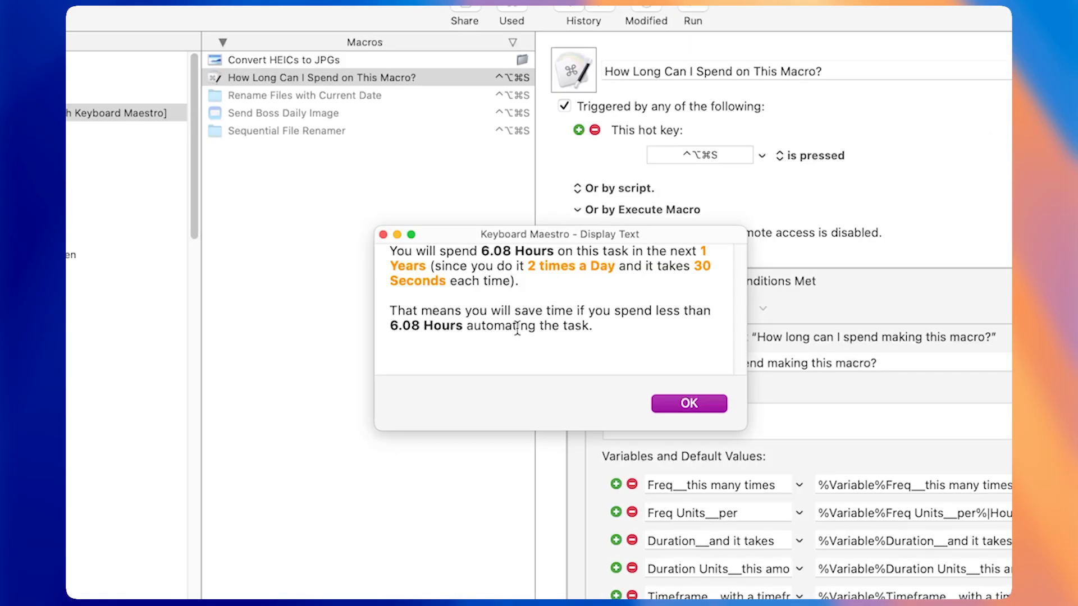
mouse_move(653, 394)
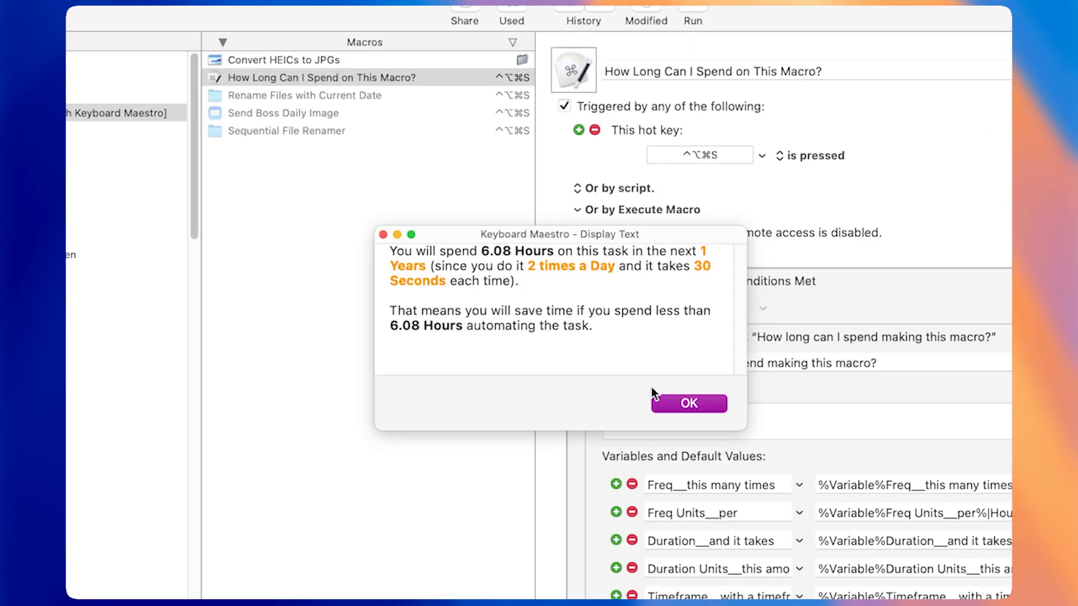
left_click(689, 403)
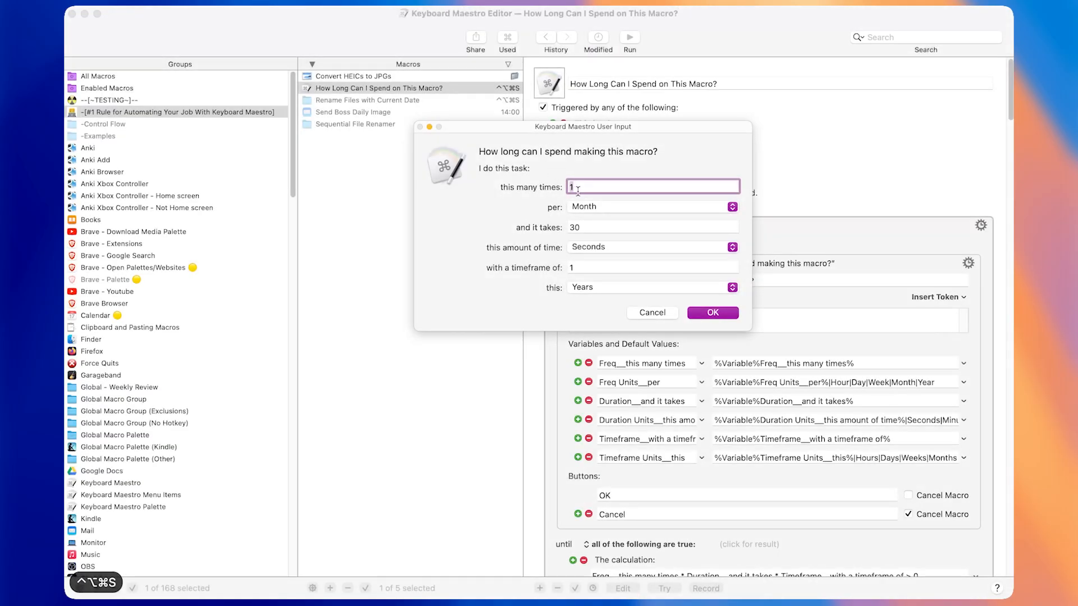
Enter 3 times a day, 1 minute, over 2 years and get 1.52 days
left_click(652, 206)
type("2")
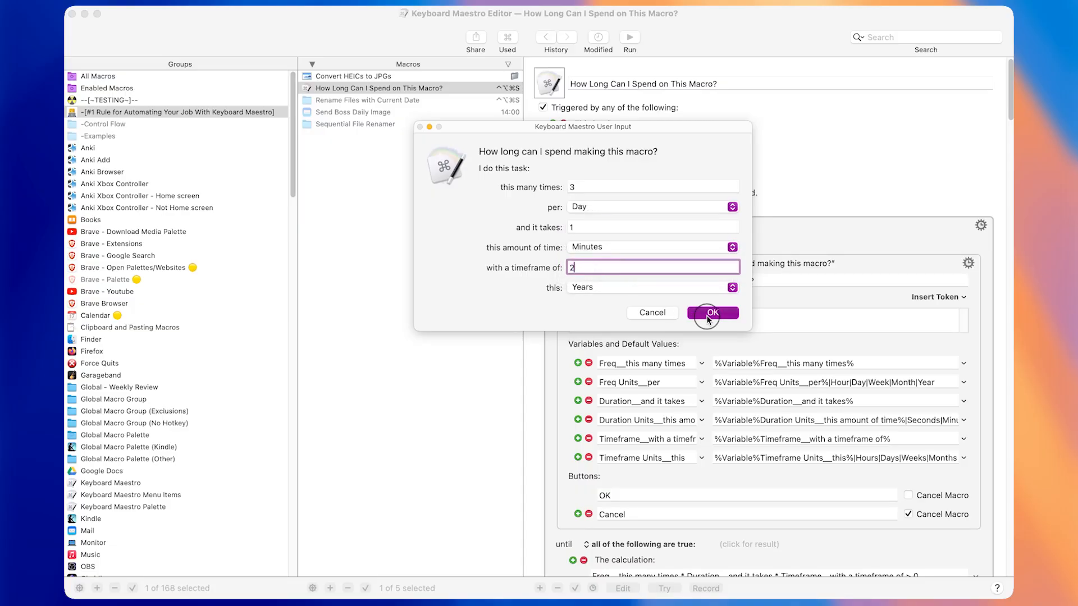
left_click(711, 312)
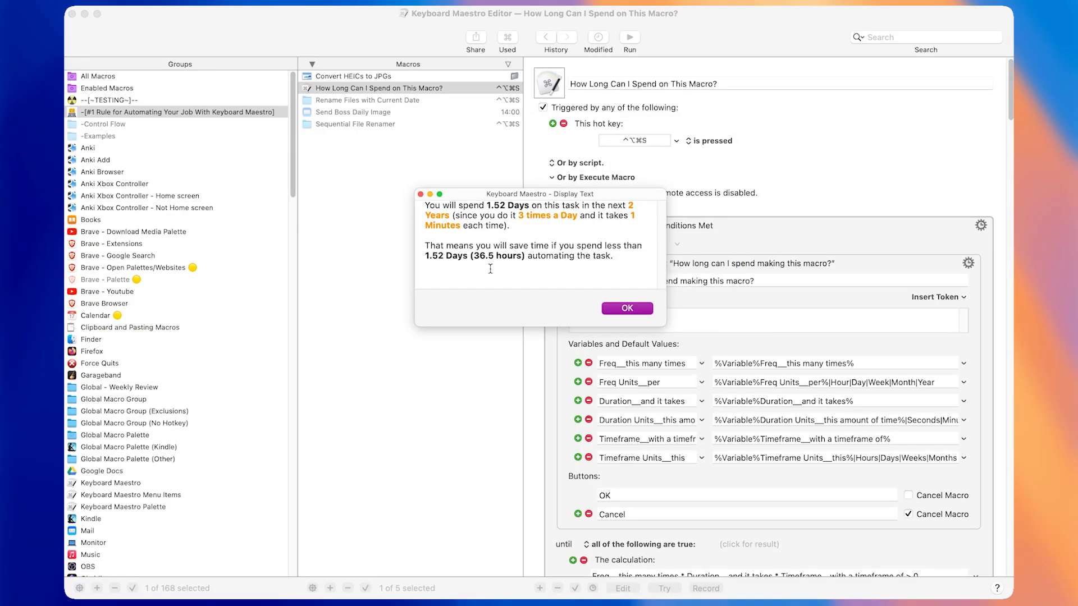
mouse_move(456, 258)
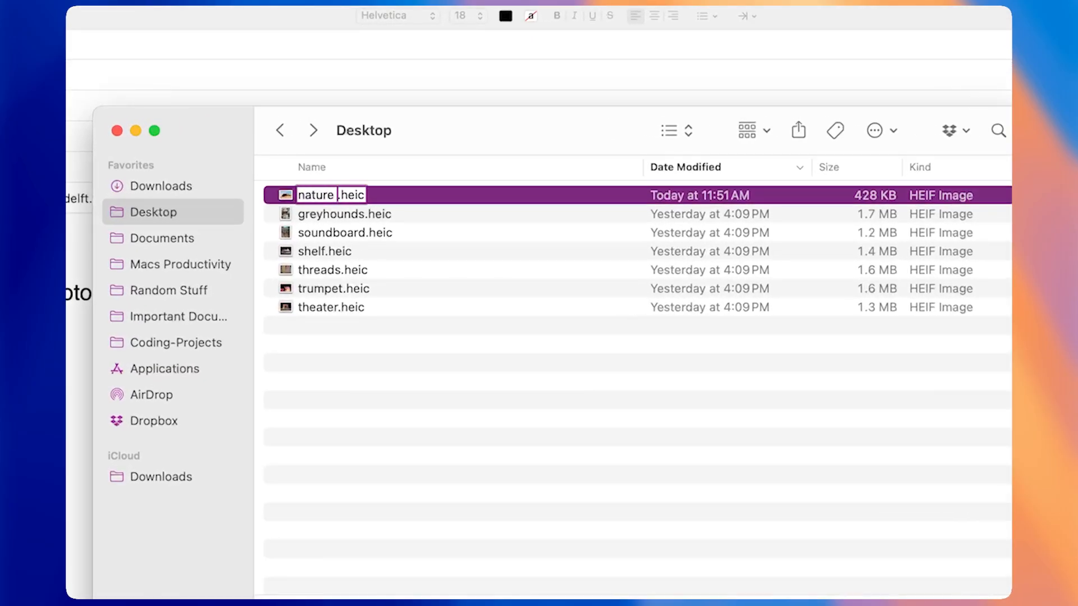
Add the 'I'M LATE AGAIN' note to the Daily Photo draft and return to the macro
type("- Edite jun 20")
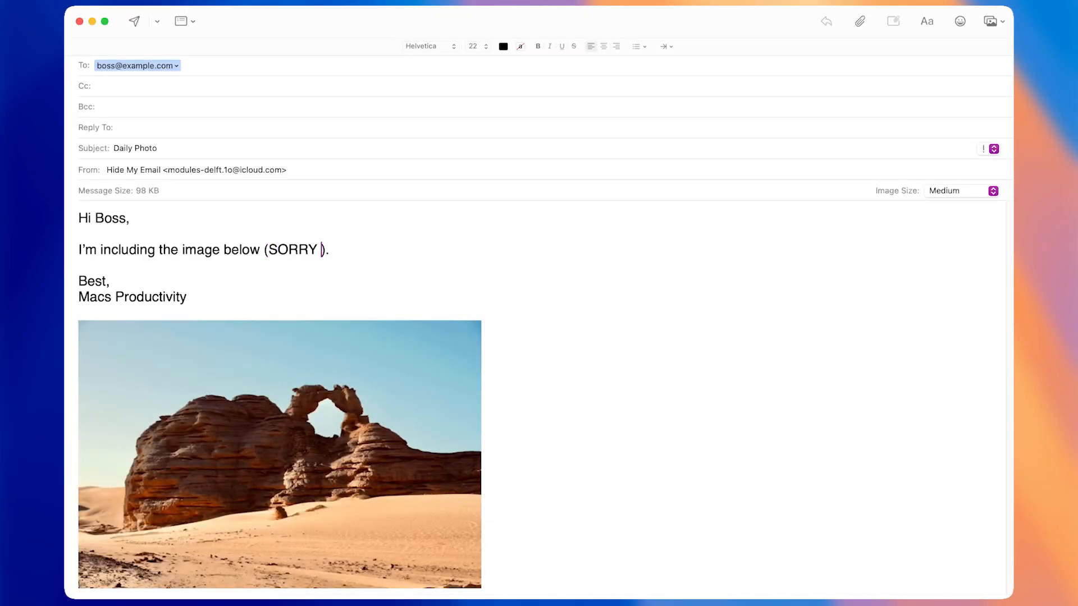
type("I'M LATE AGAIN")
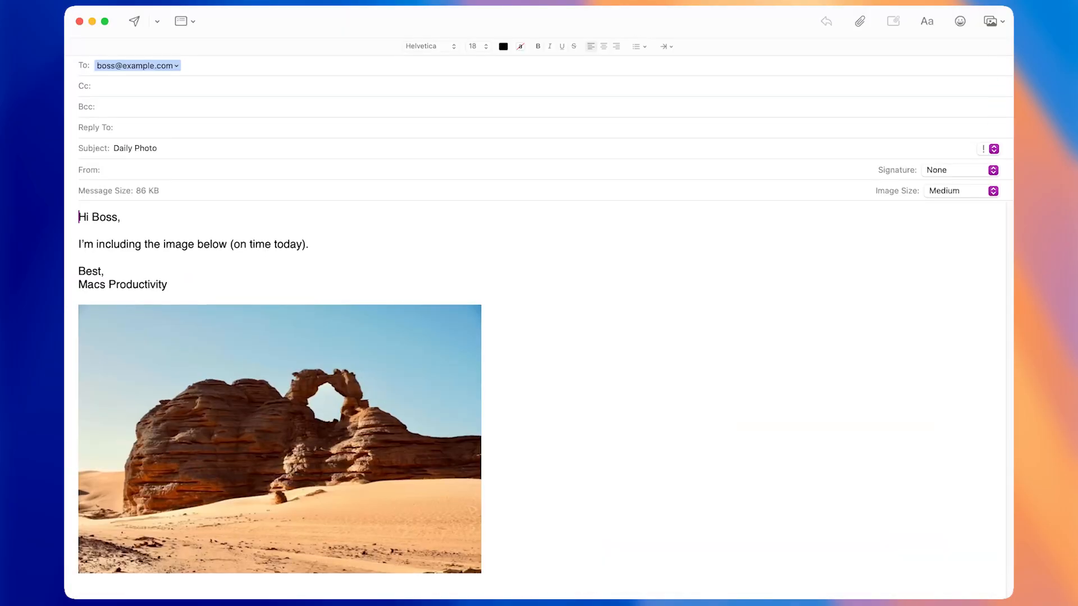
left_click(337, 376)
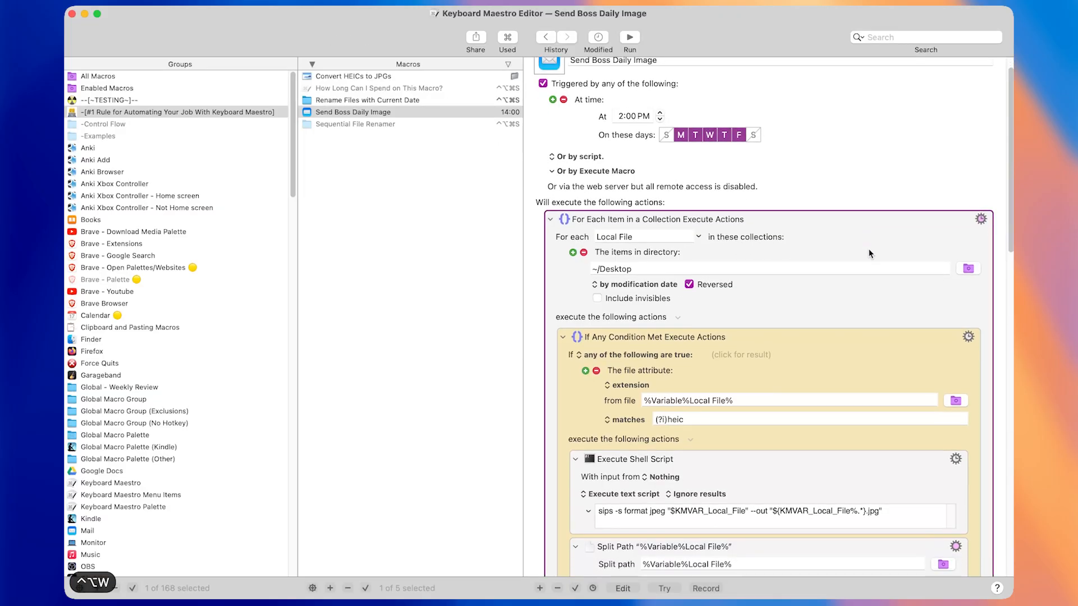
Scroll the Send Boss Daily Image actions, then select the Sequential File Renamer macro
scroll("down", 3)
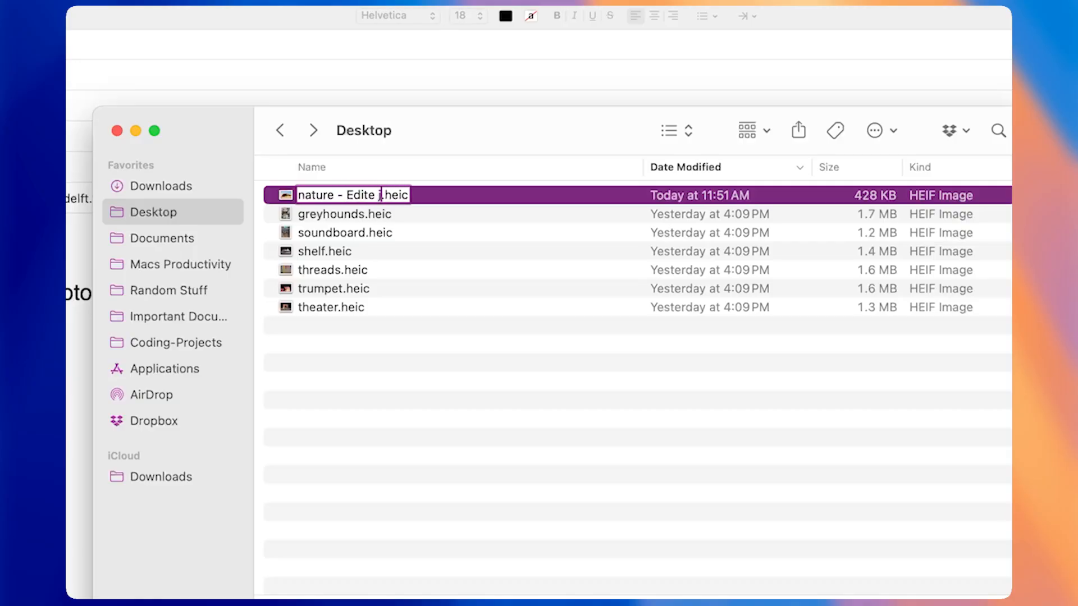
type("jun 2000")
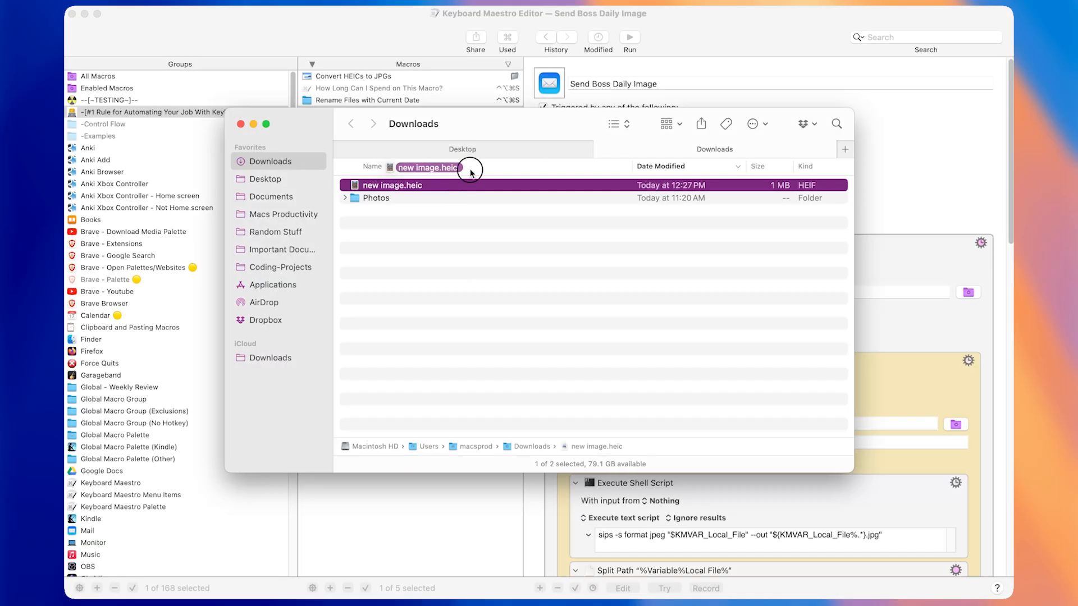
left_click(264, 178)
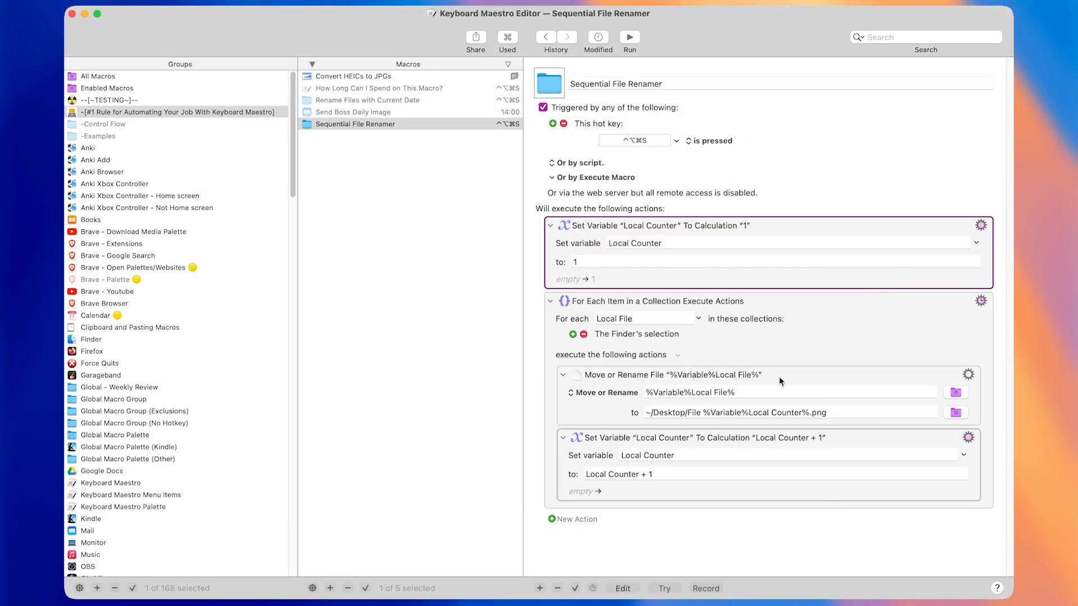
Paste the HEIC-to-JPG Execute Shell Script into Sequential File Renamer, wrapped in If Then
left_click(653, 301)
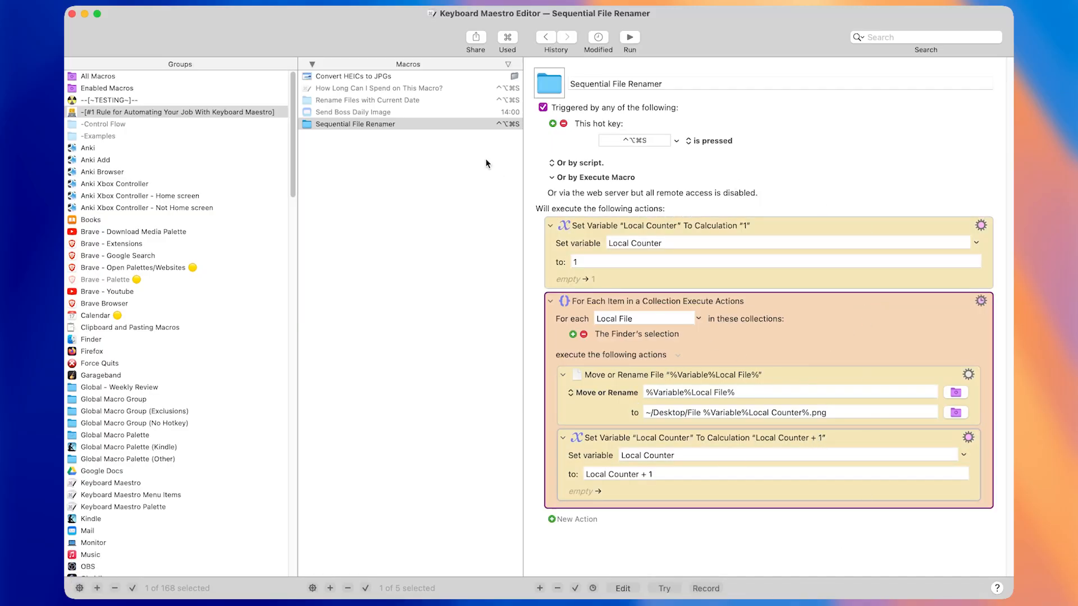
left_click(355, 76)
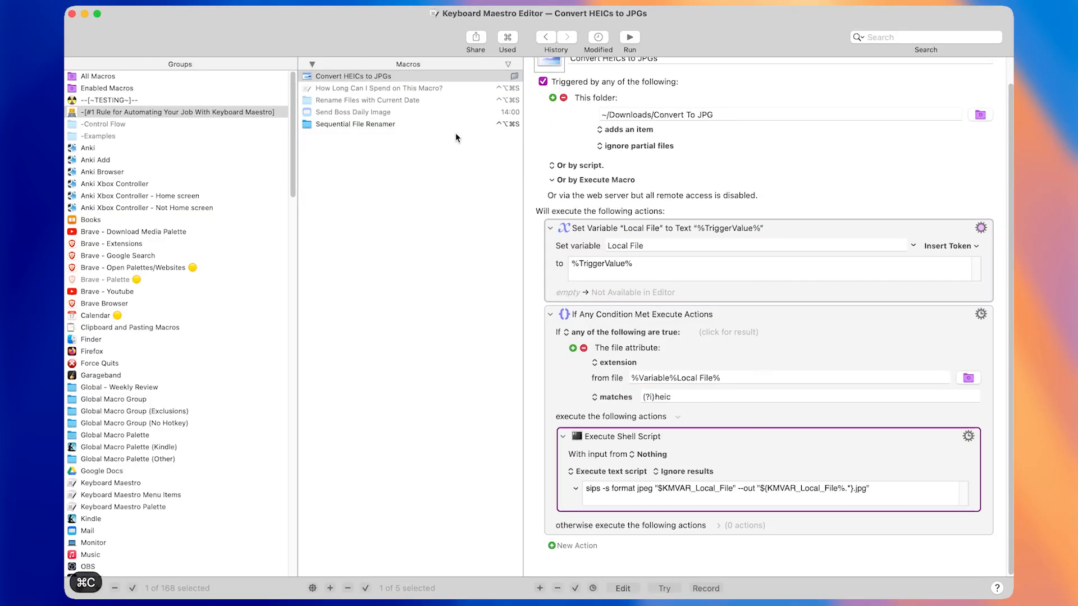
left_click(356, 124)
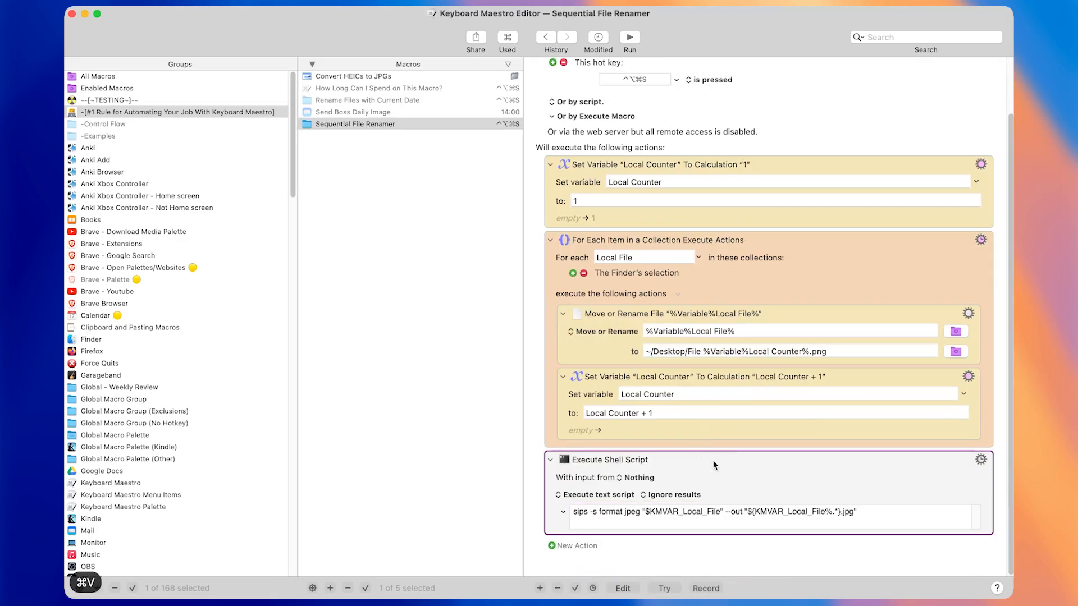
right_click(713, 465)
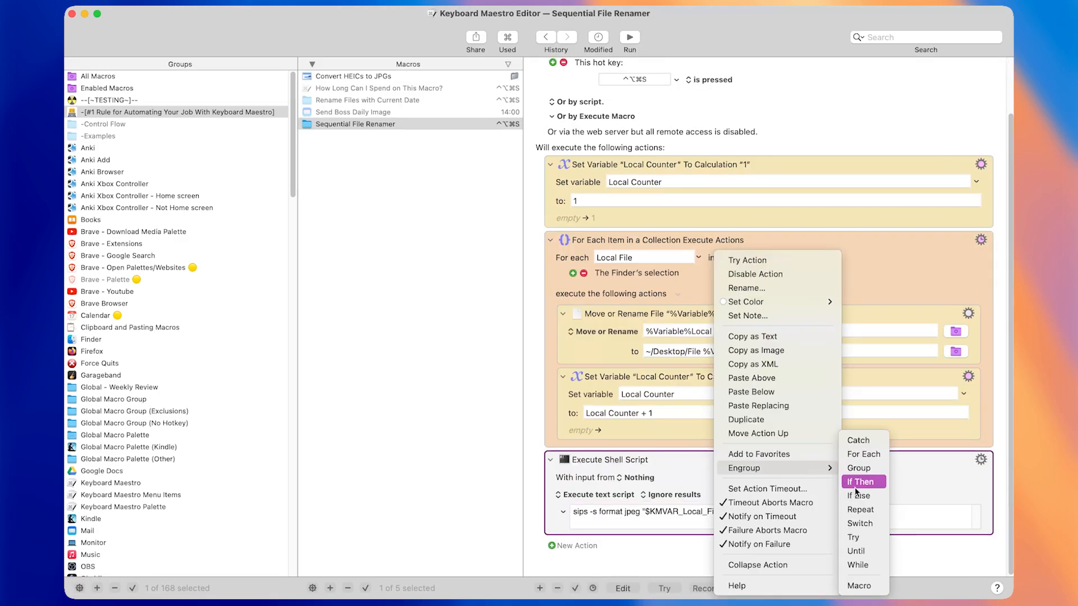
left_click(858, 481)
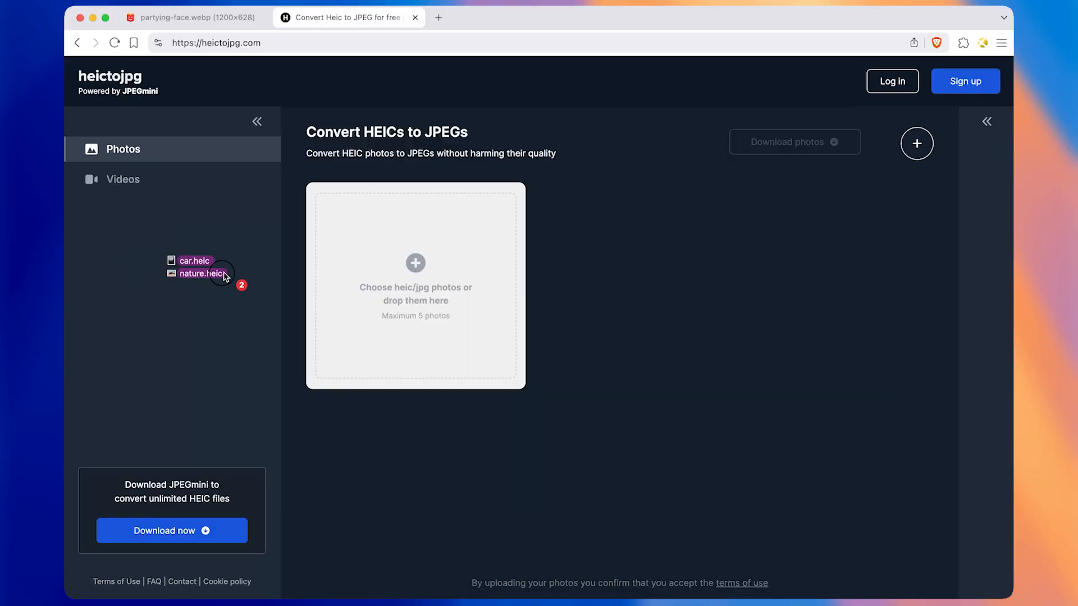
Drop car.heic and nature.heic onto heictojpg.com and submit them for conversion
left_click_drag(200, 268, 415, 287)
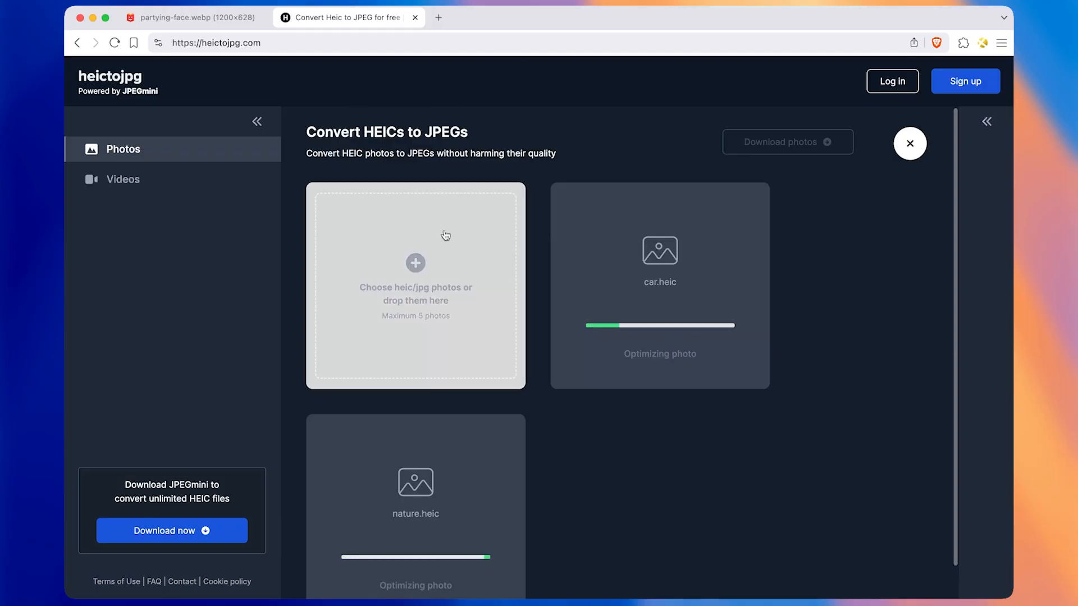
mouse_move(734, 355)
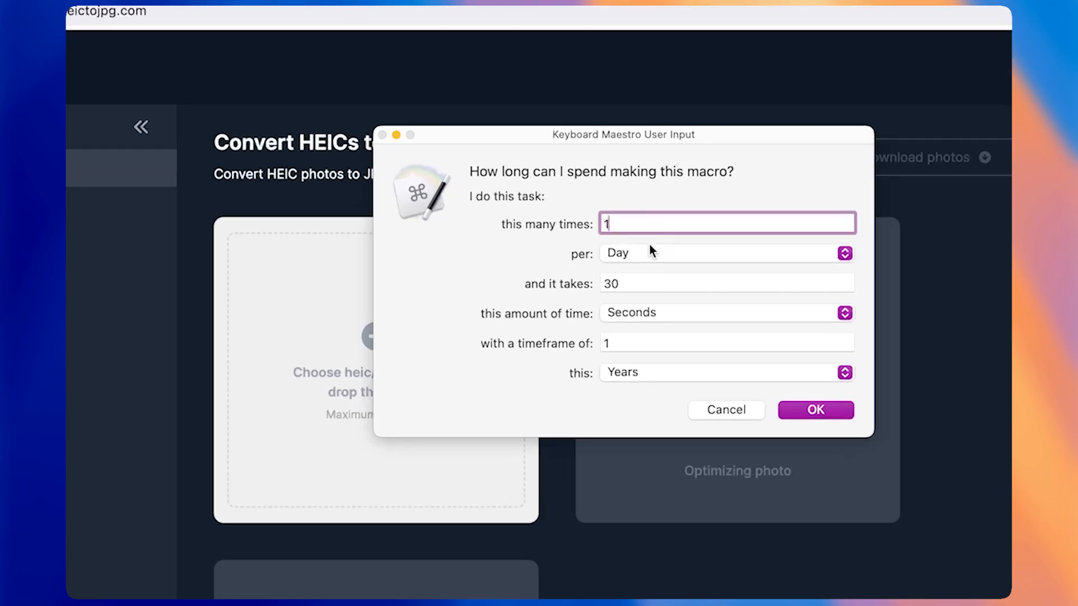
left_click(725, 252)
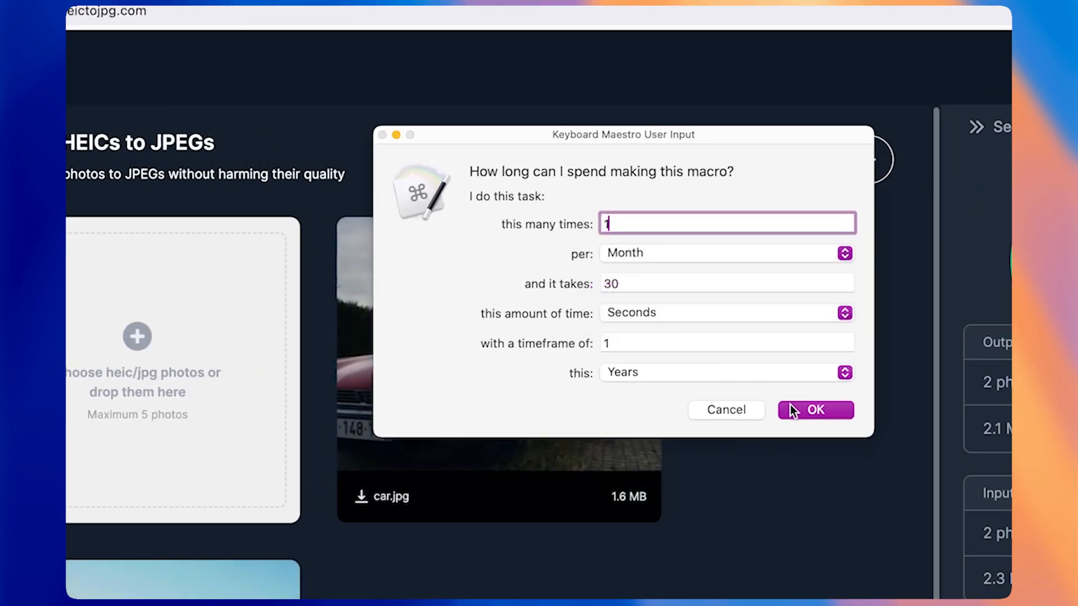
left_click(815, 409)
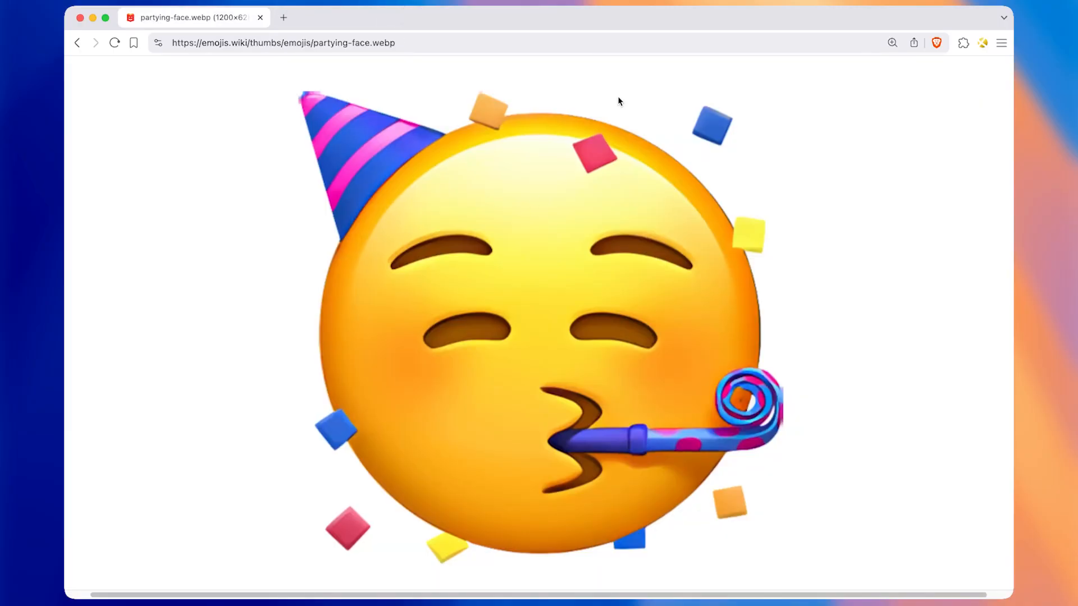
mouse_move(640, 145)
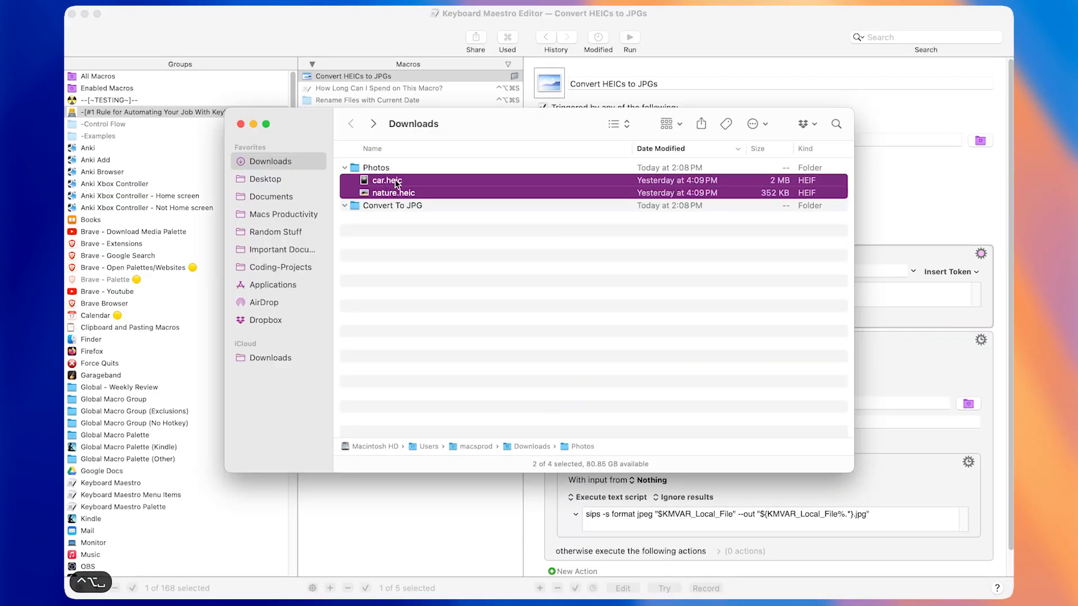
Select all Desktop files so they're renamed File 1 through File 107.heic
double_click(393, 205)
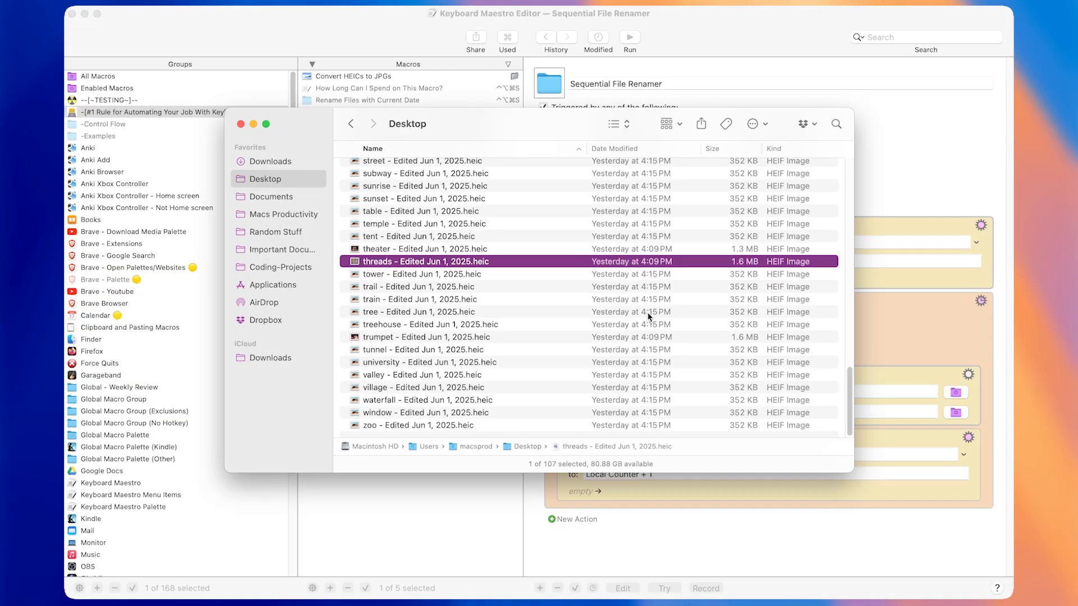
key("cmd+a")
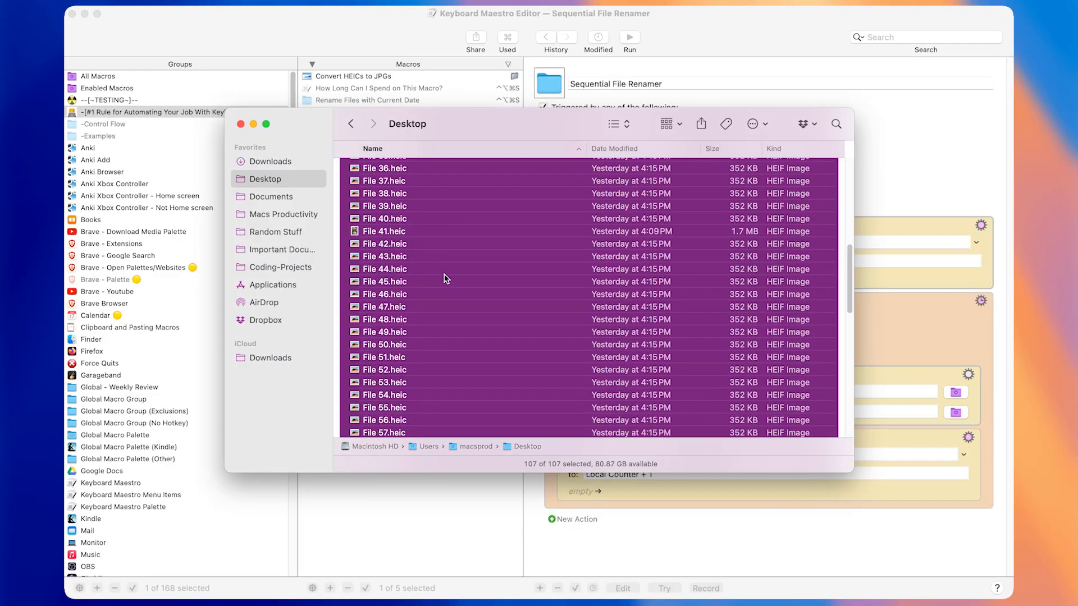
scroll("down", 3)
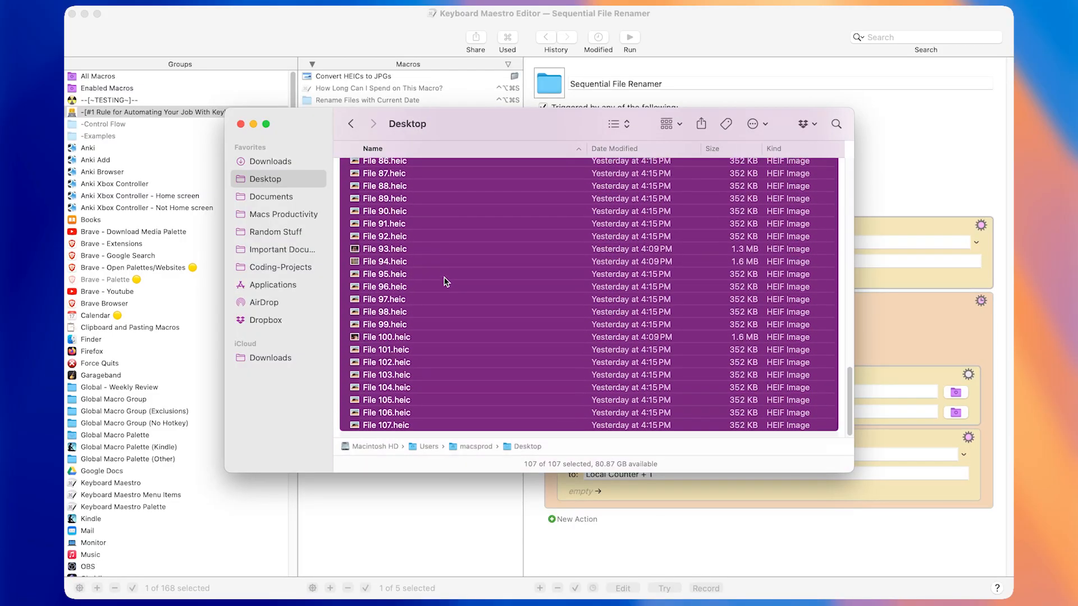